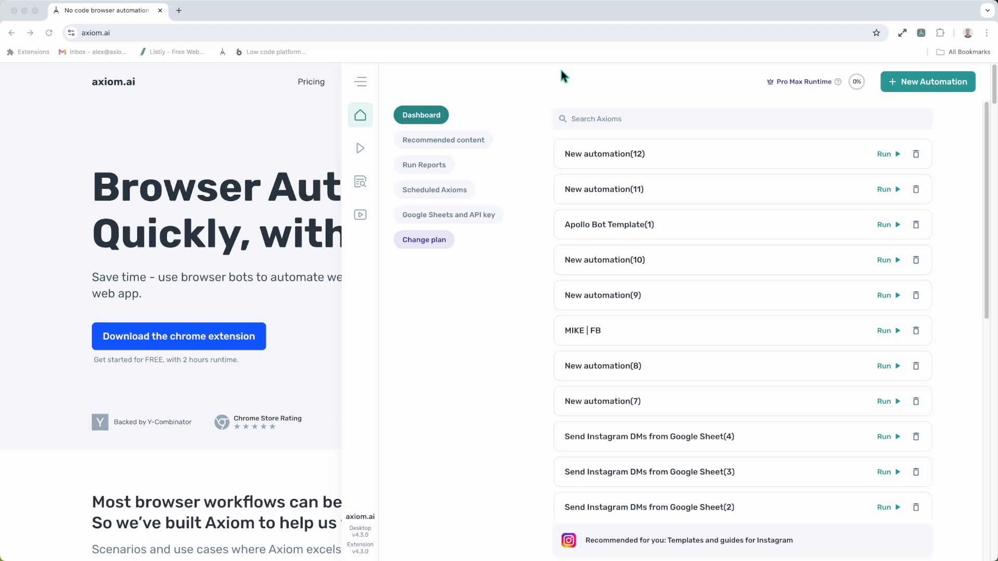
mouse_move(366, 71)
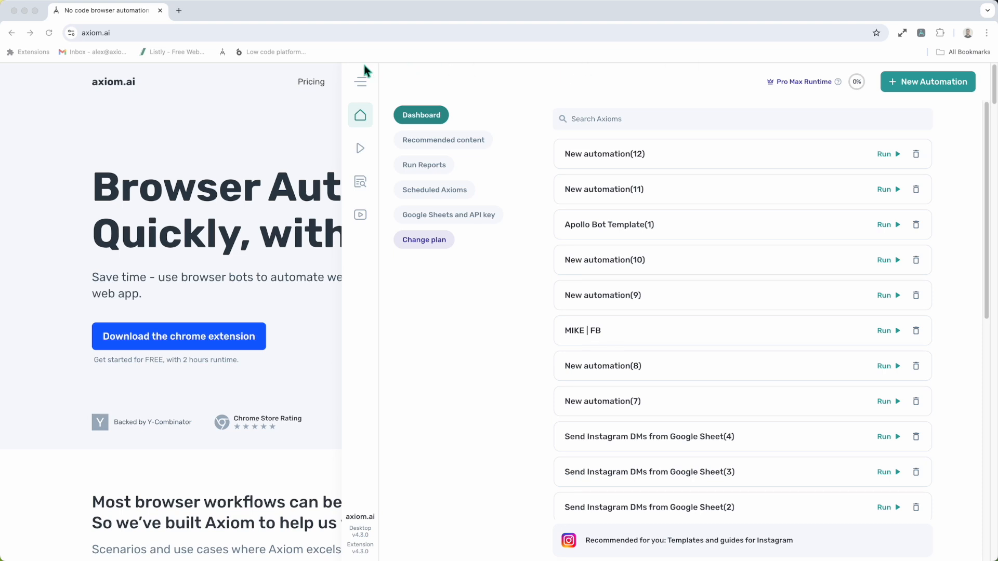
mouse_move(352, 268)
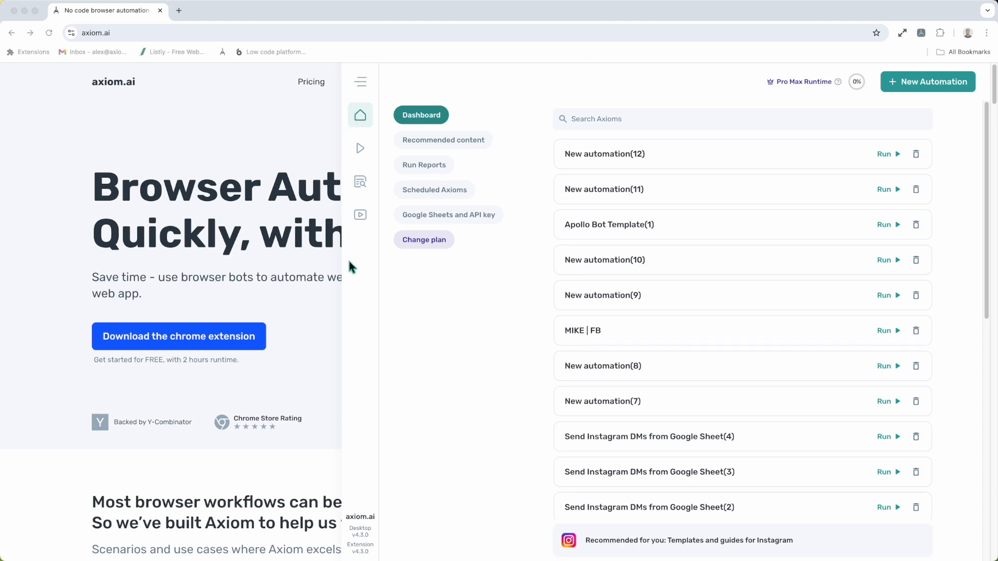
mouse_move(400, 149)
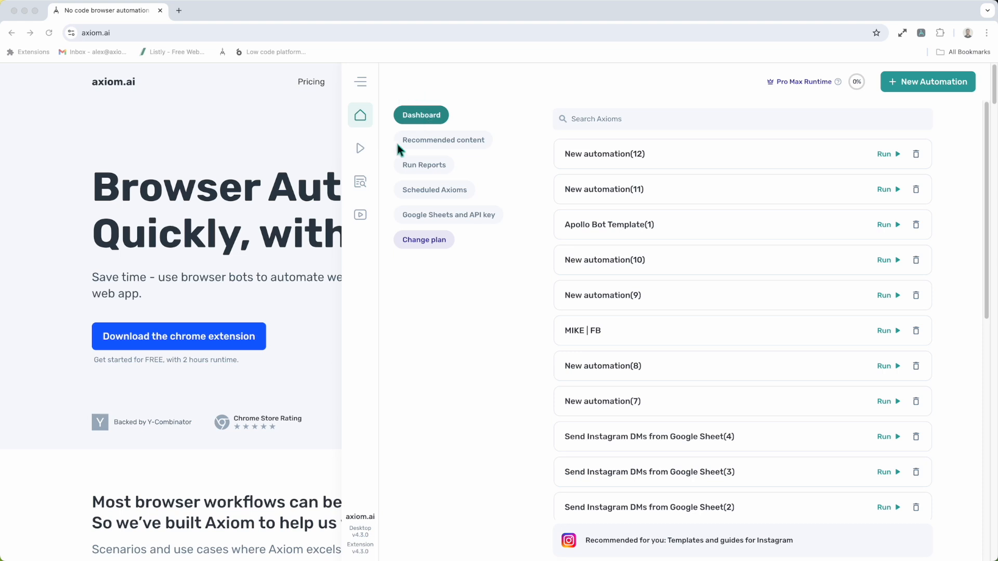
mouse_move(426, 94)
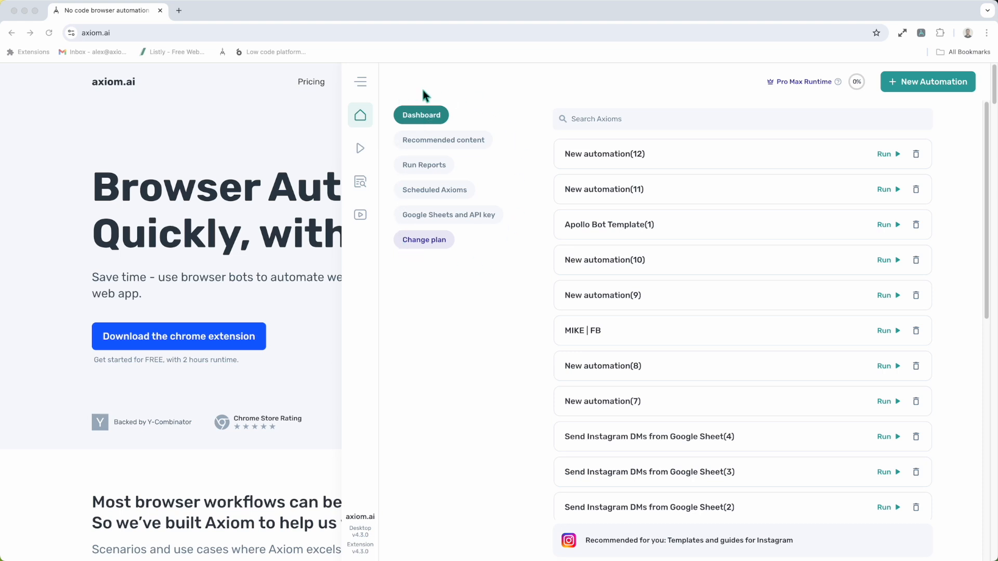
mouse_move(307, 93)
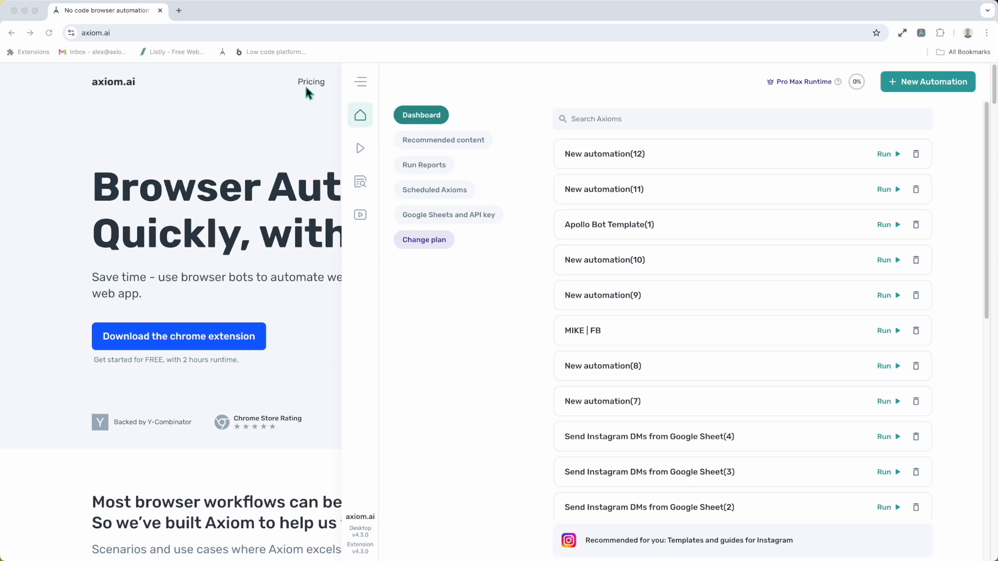
mouse_move(425, 91)
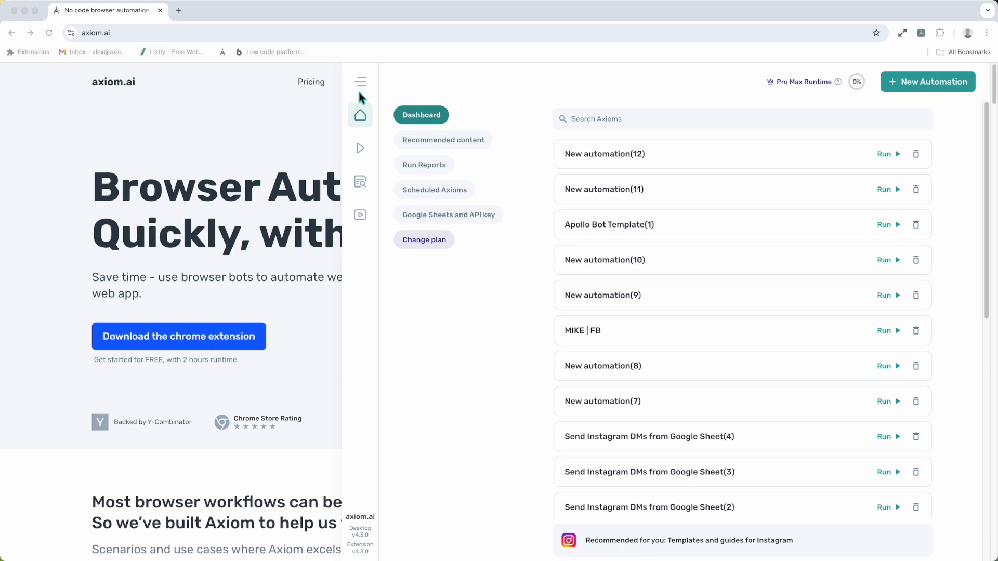
mouse_move(360, 86)
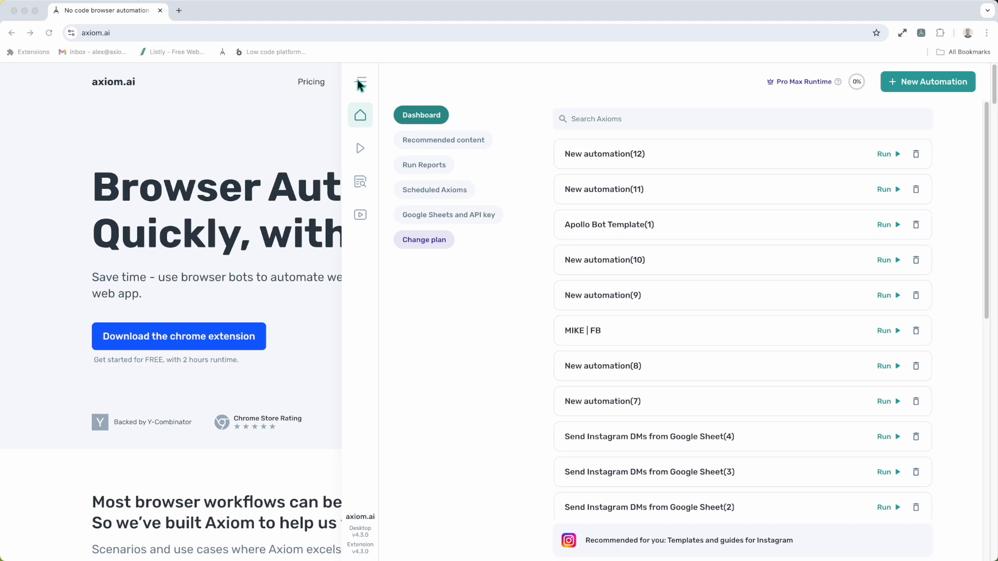
mouse_move(379, 89)
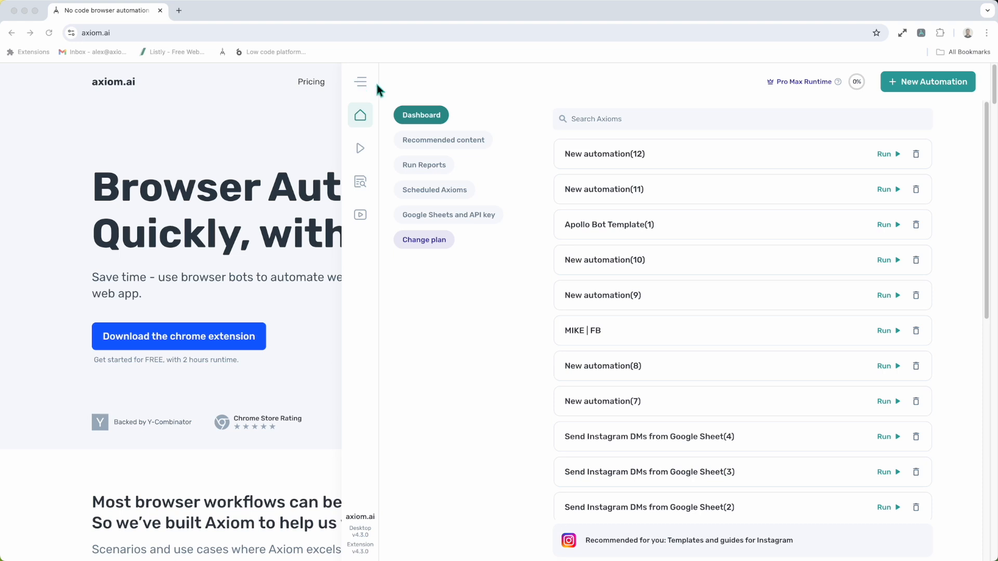
mouse_move(360, 82)
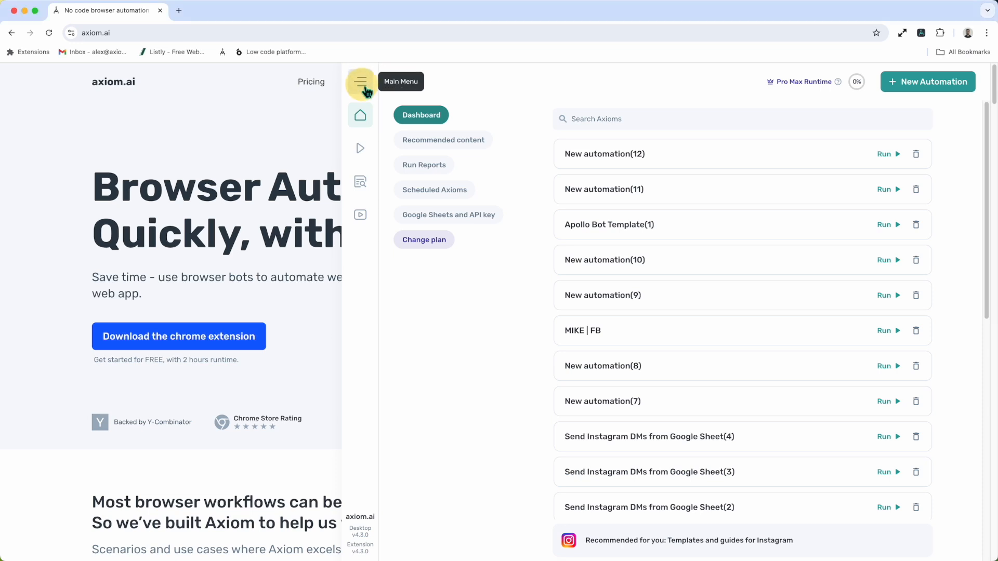
Step: Open the Axiom.ai main menu from the sidebar's hamburger icon
click(361, 81)
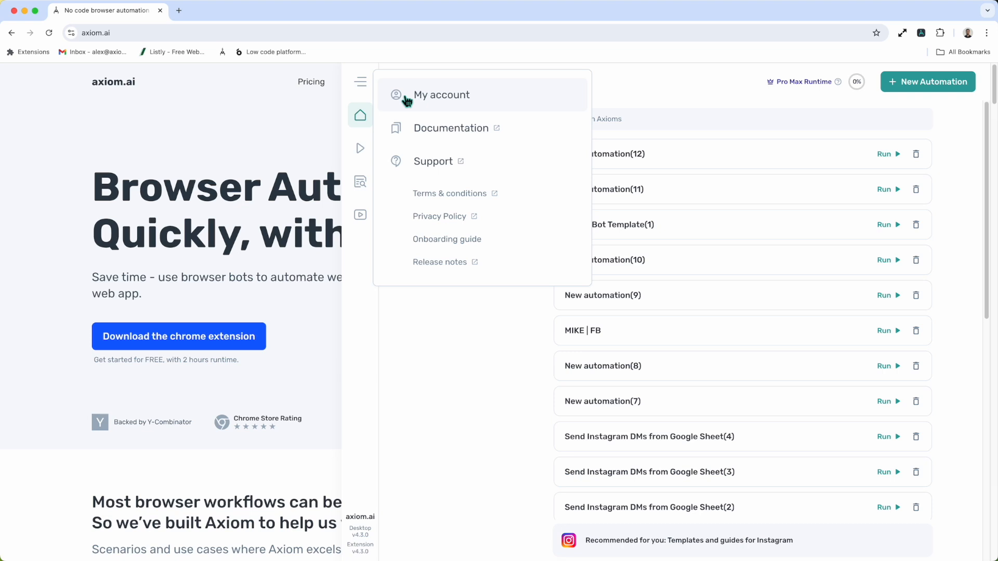
mouse_move(447, 239)
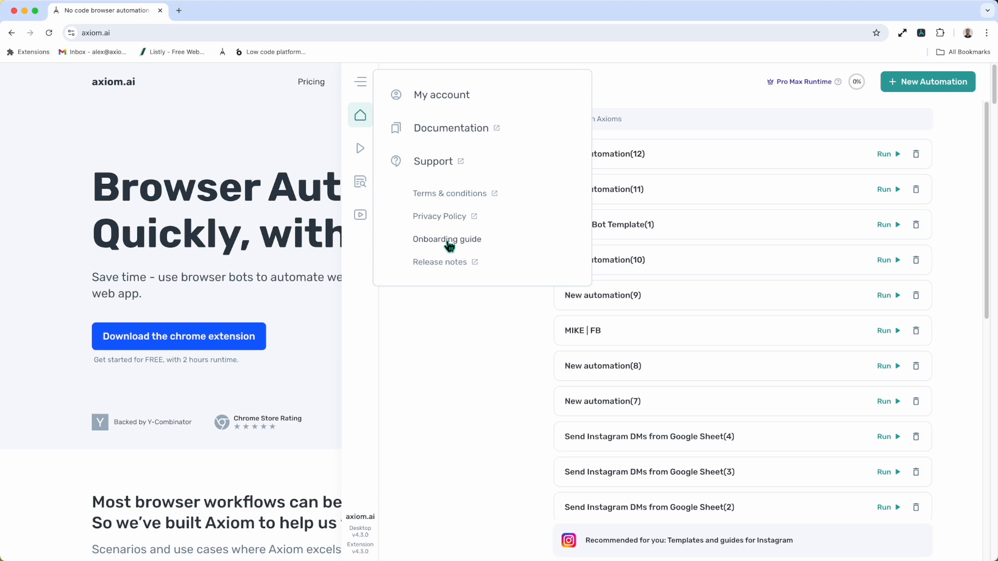
mouse_move(442, 94)
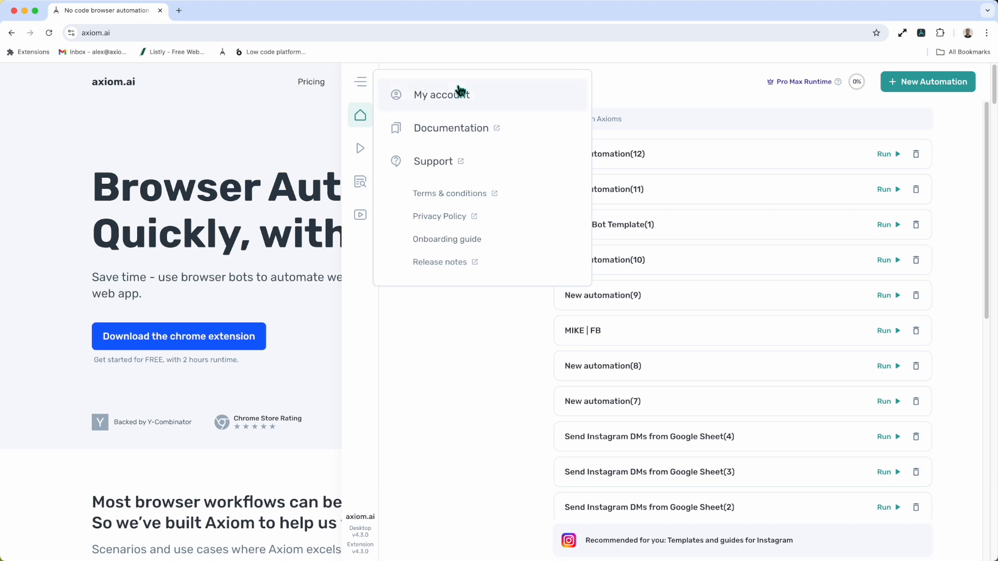
mouse_move(485, 112)
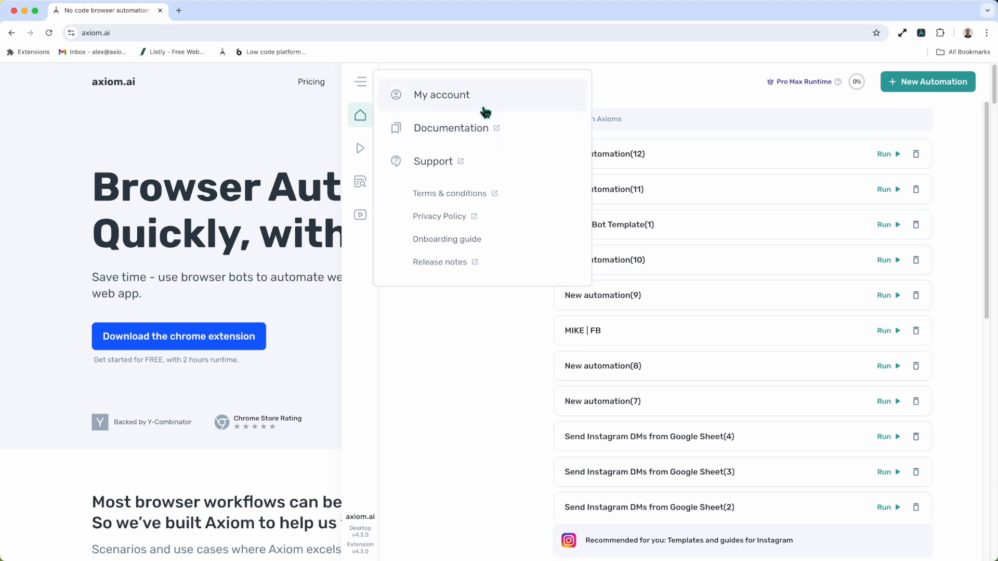
Step: Open My account settings on the Account section with profile and subscription details
click(442, 94)
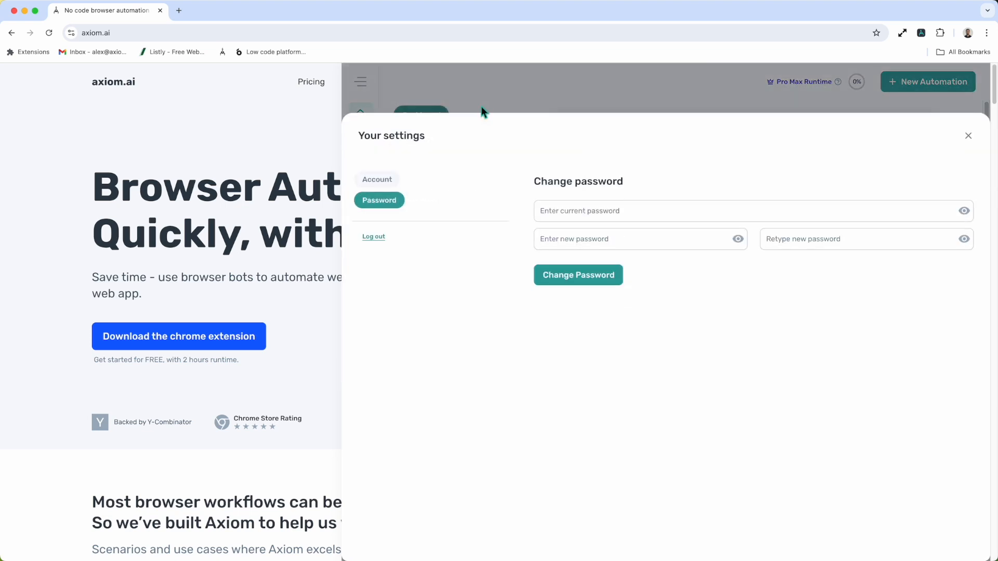
mouse_move(441, 190)
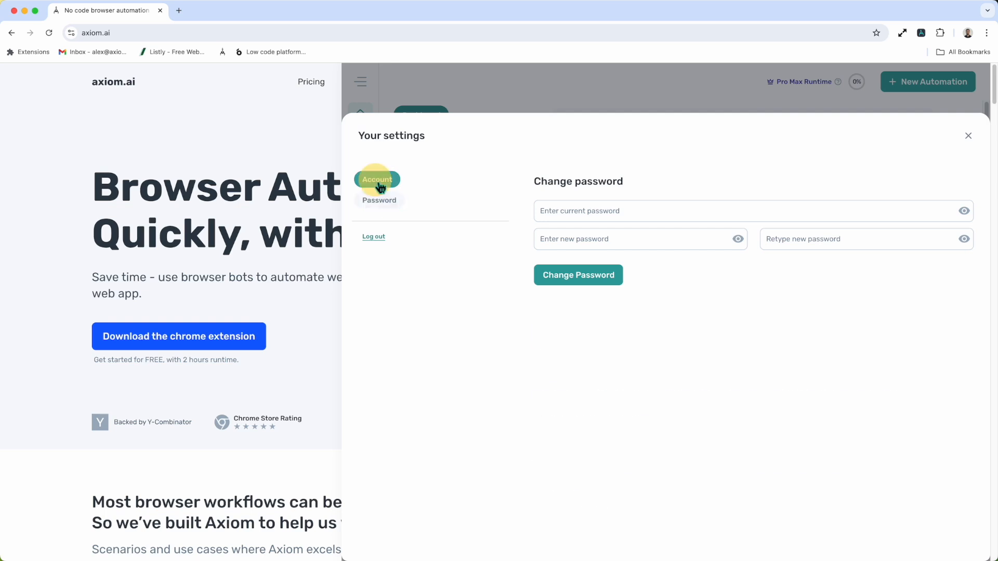
click(377, 179)
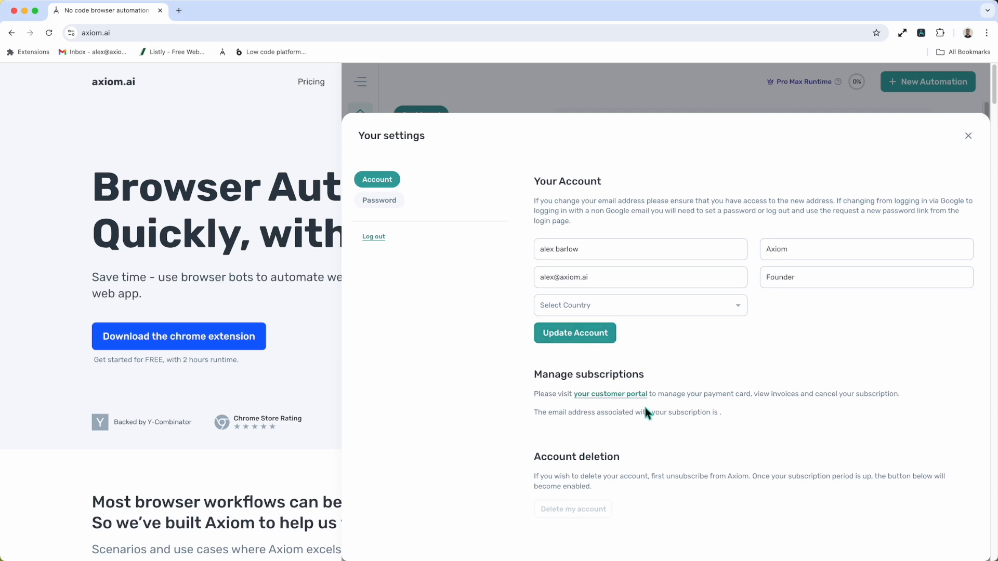
mouse_move(657, 428)
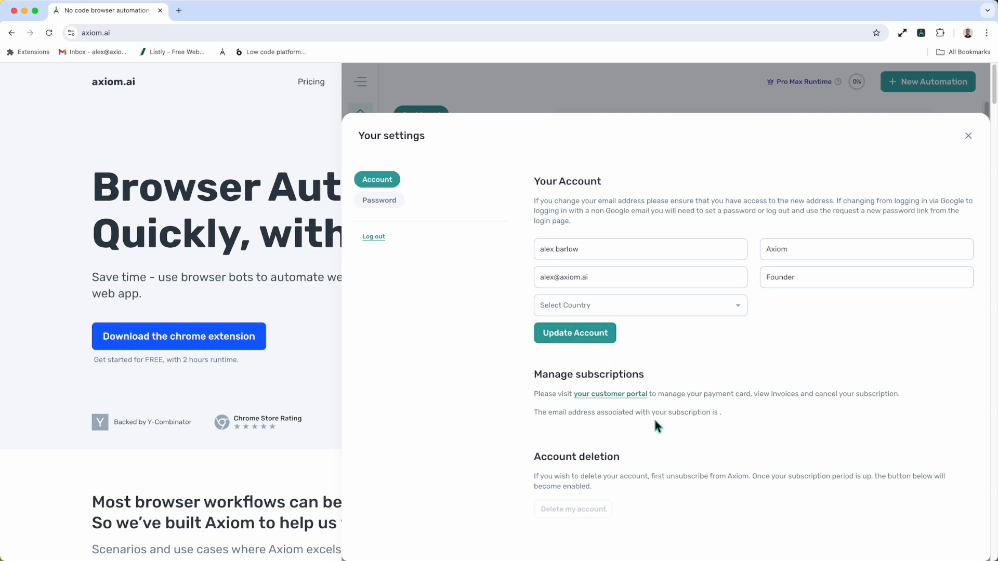
mouse_move(673, 427)
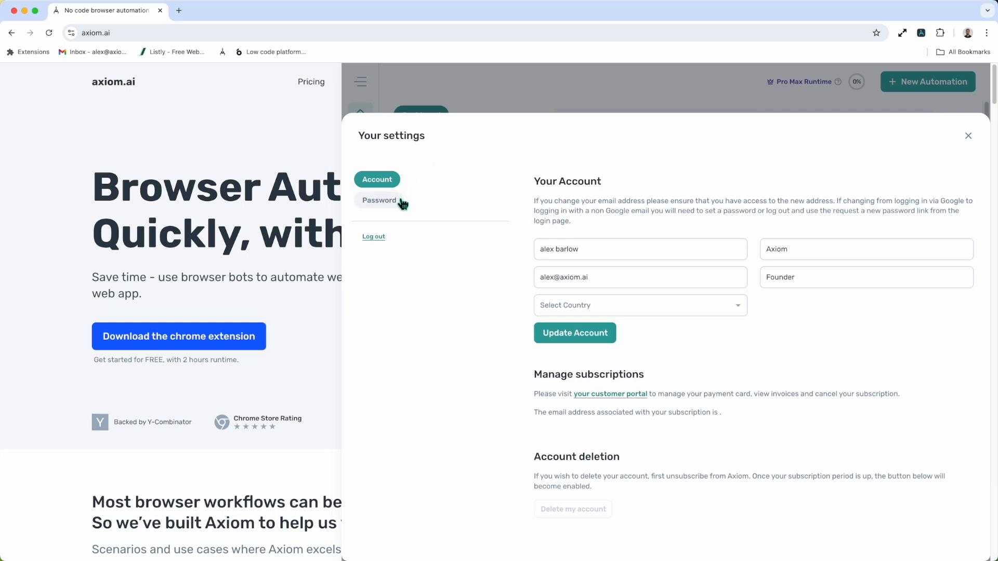
Step: Show the Password section with current, new and retyped password fields
click(379, 200)
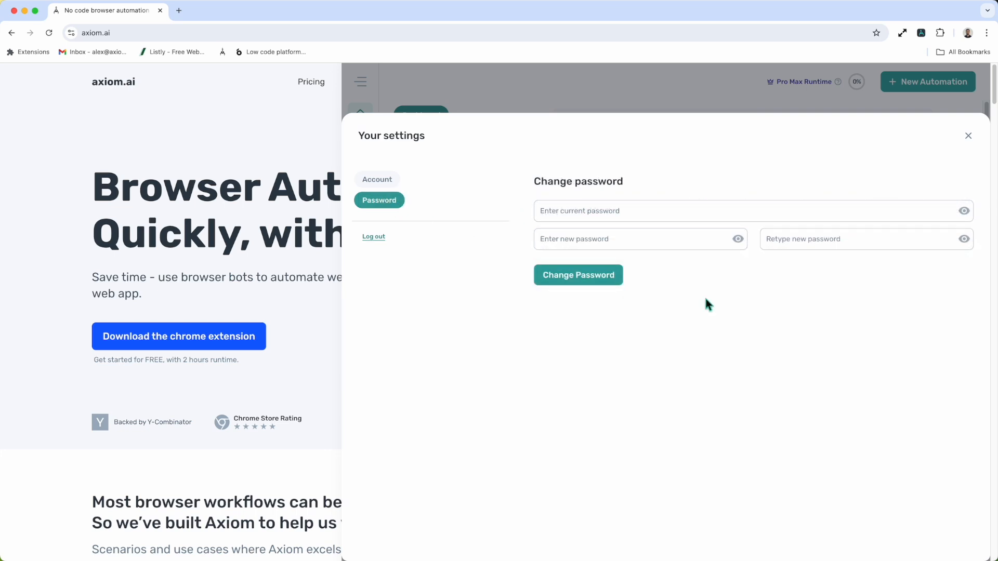
mouse_move(373, 240)
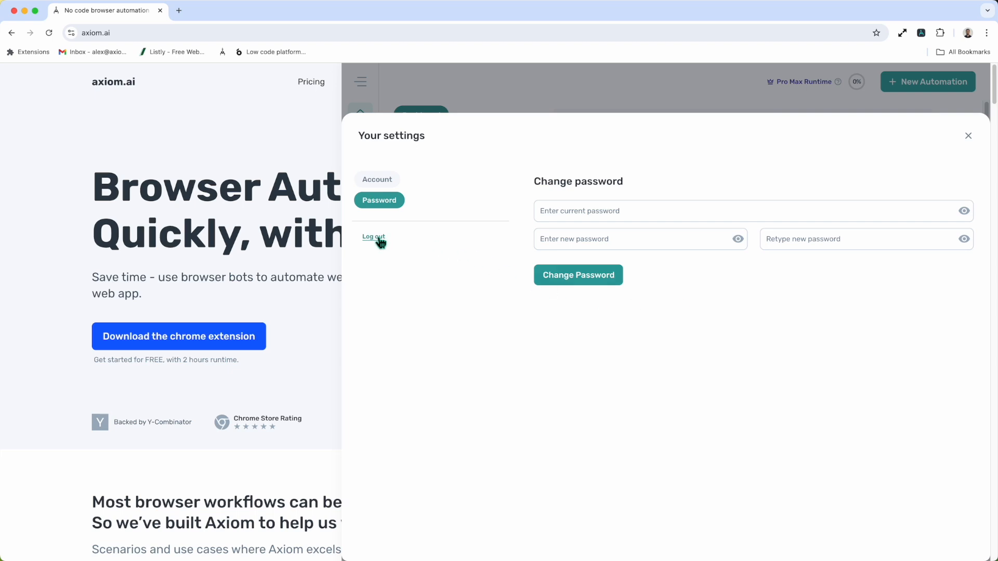
mouse_move(963, 150)
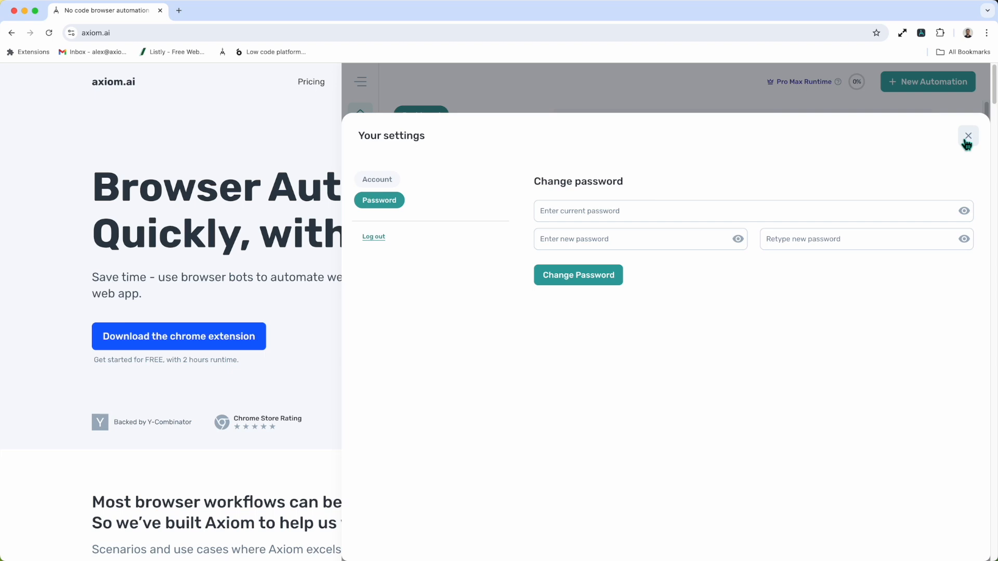
Step: Close Your settings to get back to the saved automations dashboard
click(966, 136)
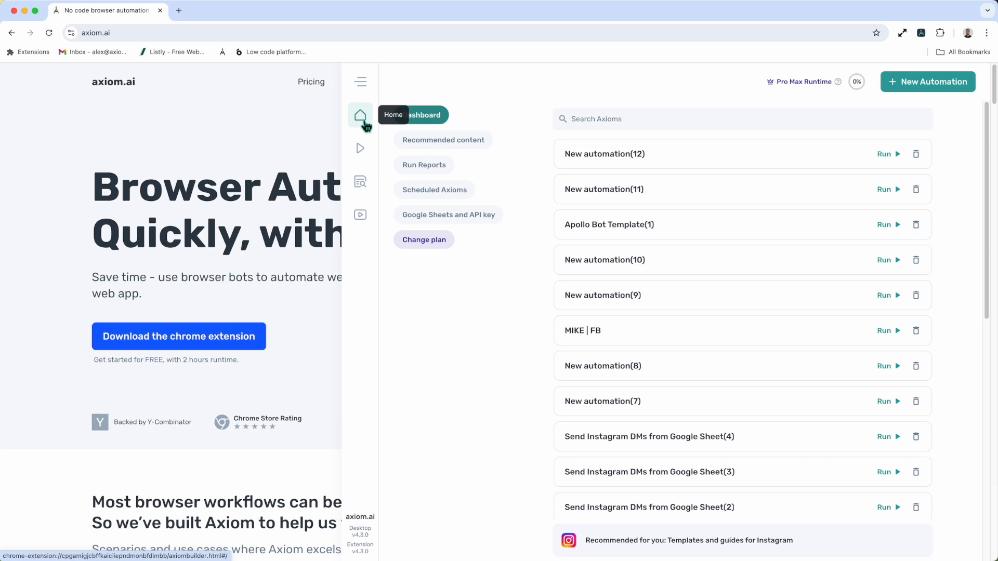
mouse_move(738, 184)
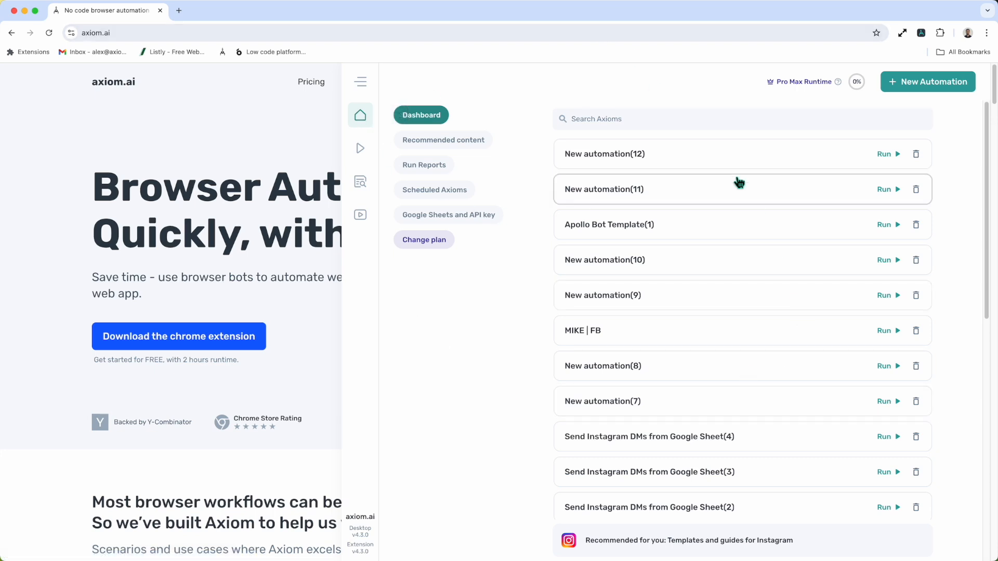
mouse_move(587, 110)
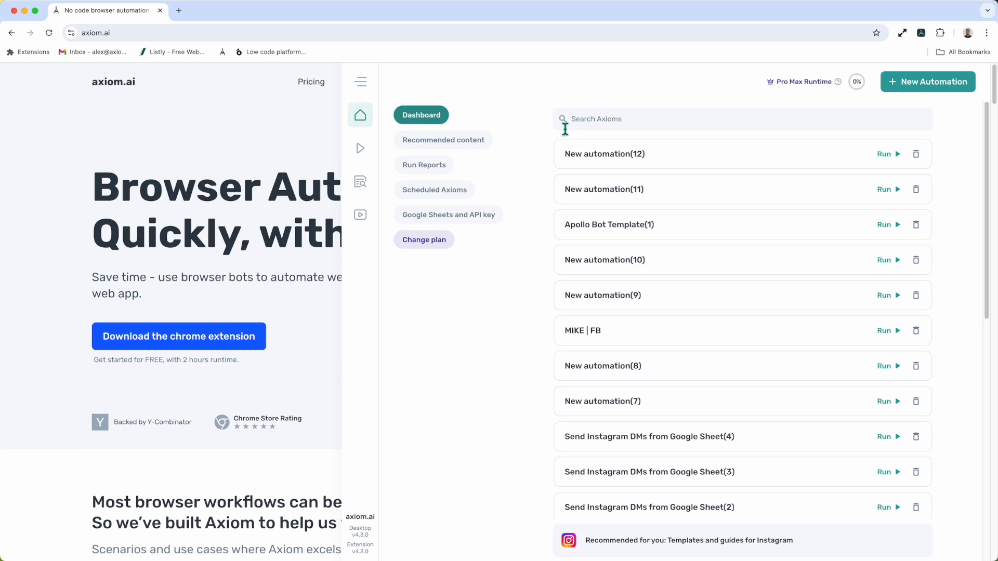
mouse_move(600, 131)
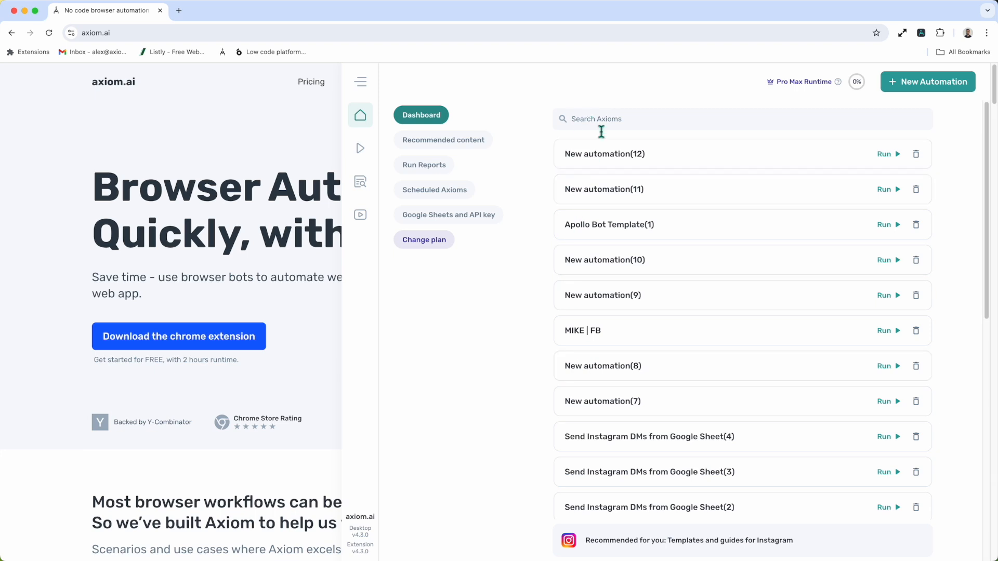
mouse_move(413, 179)
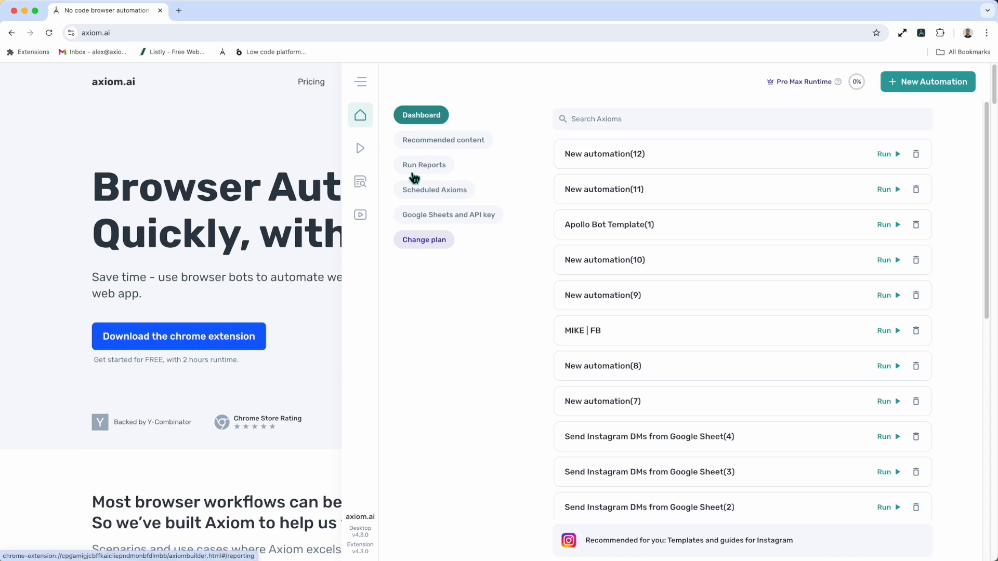
mouse_move(360, 148)
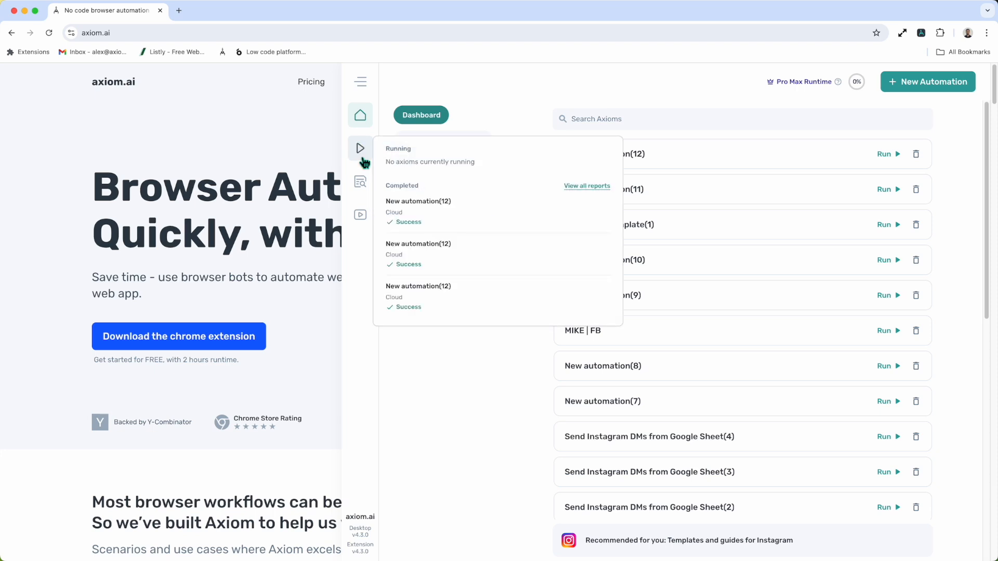
mouse_move(405, 139)
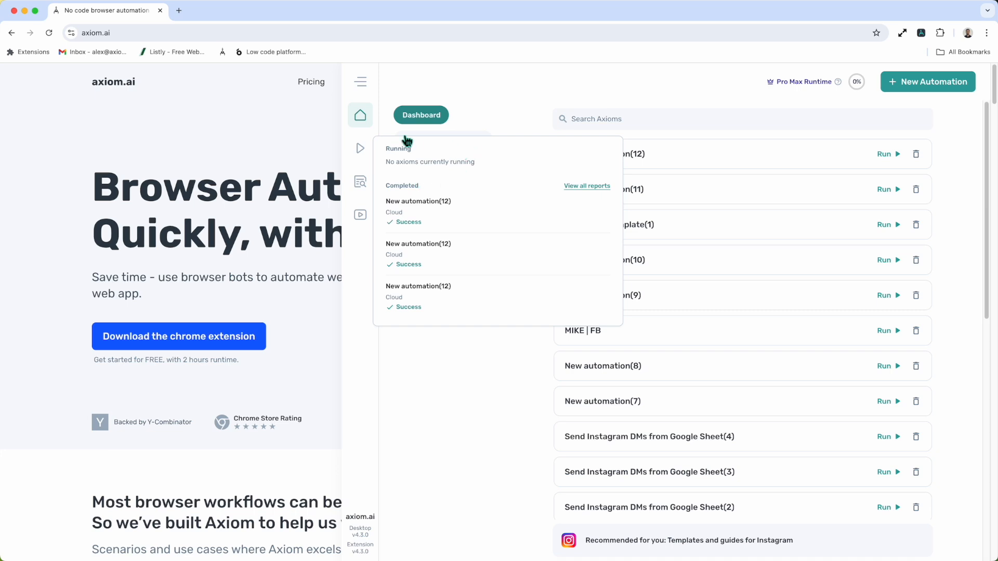
mouse_move(437, 192)
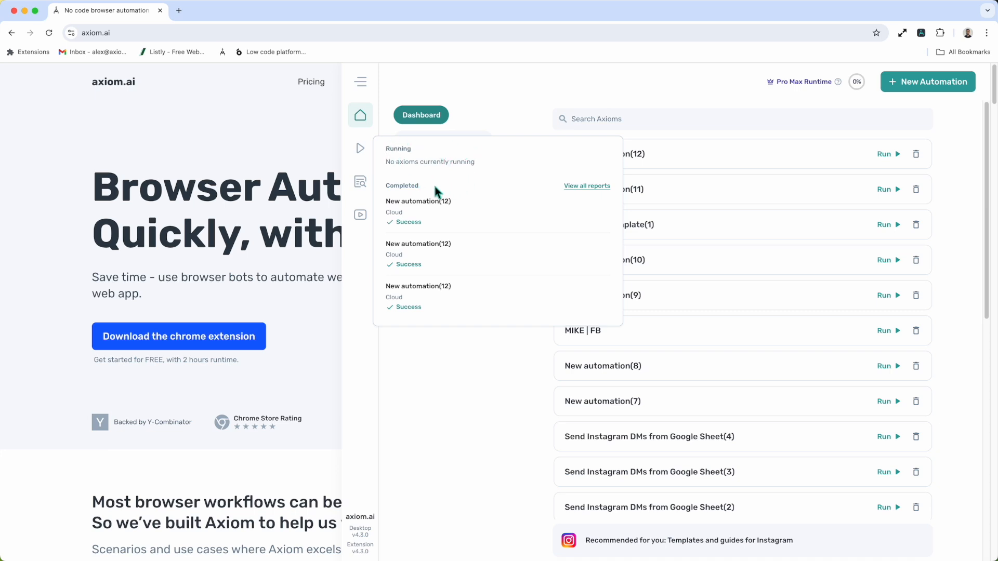
mouse_move(380, 259)
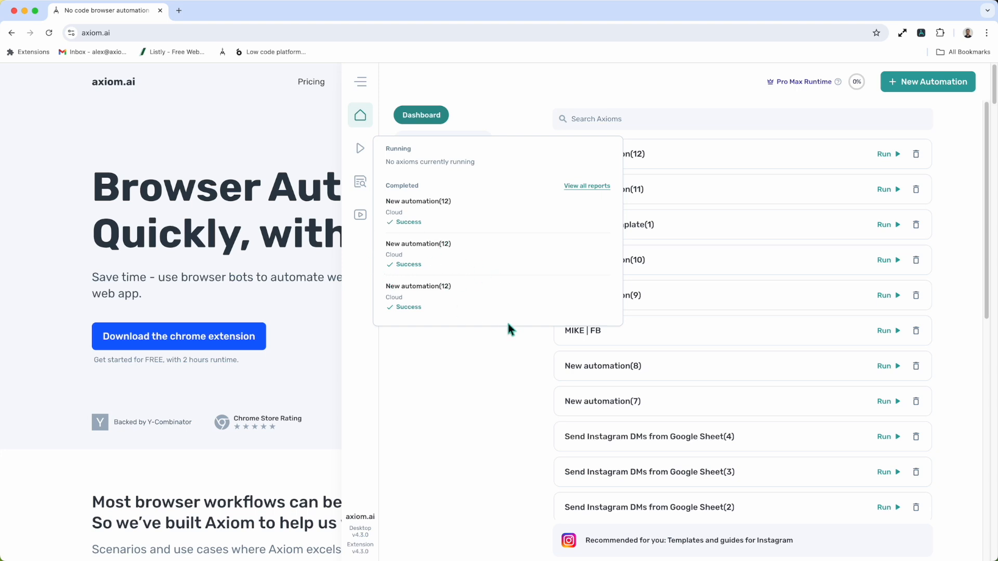
mouse_move(596, 192)
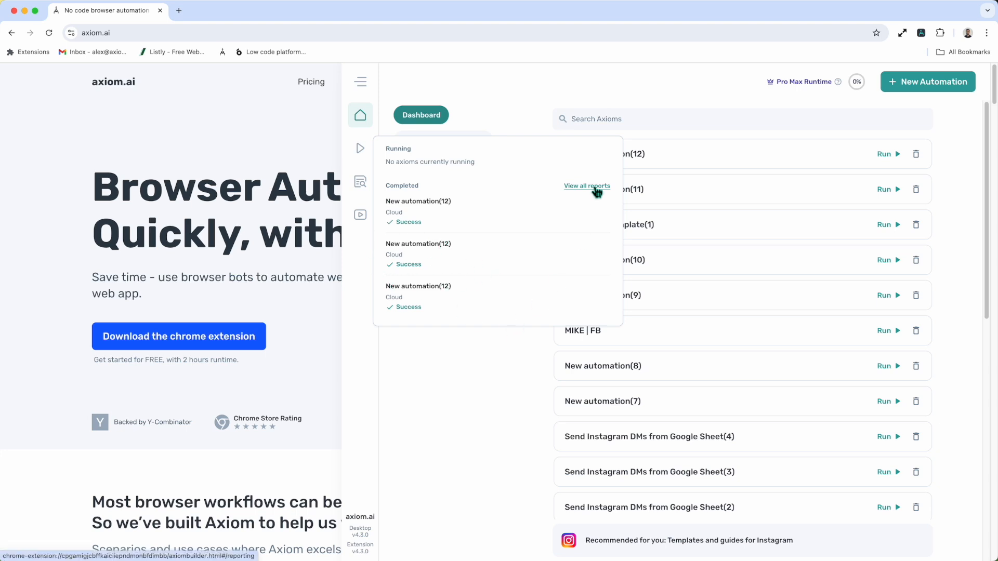
mouse_move(576, 197)
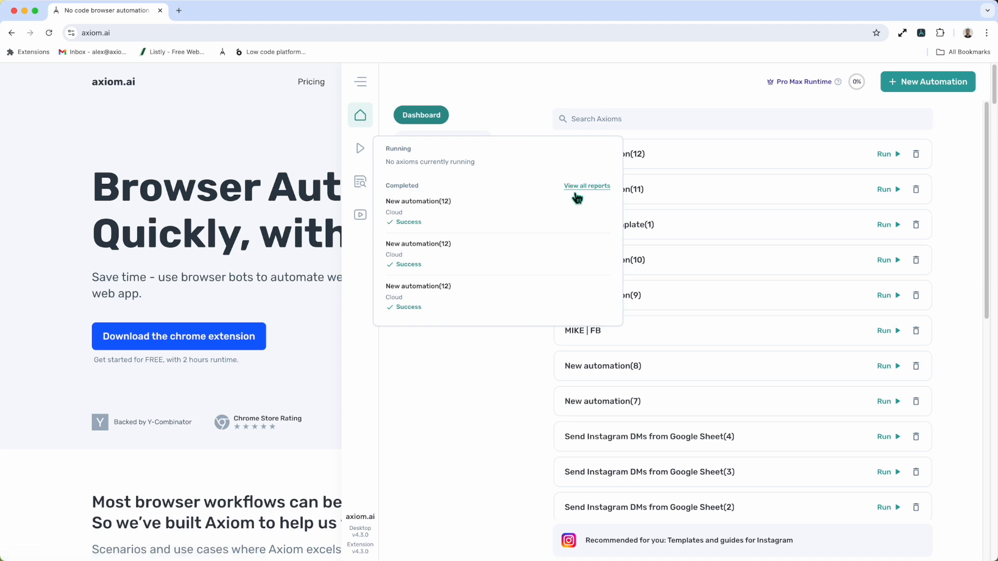
mouse_move(579, 197)
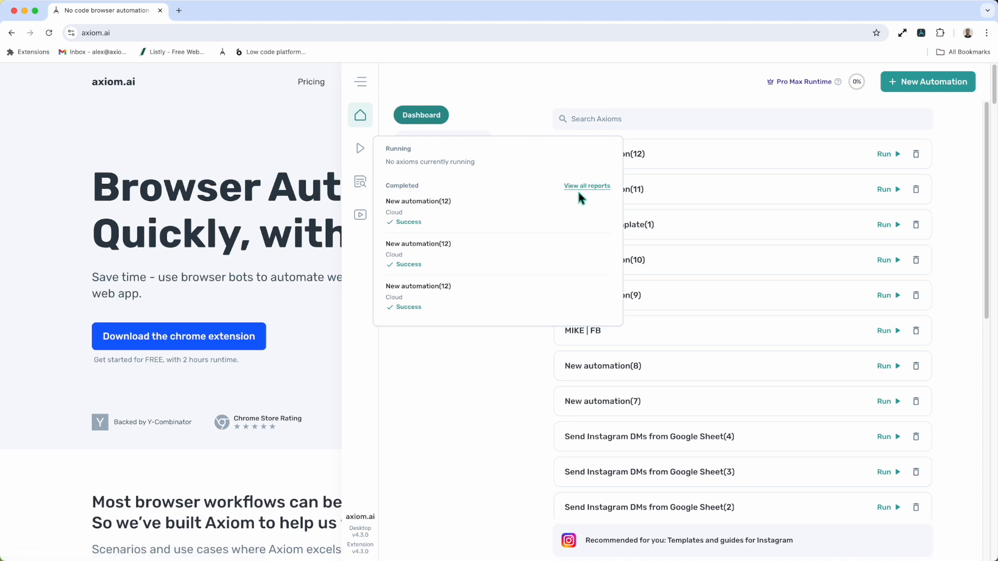
mouse_move(456, 161)
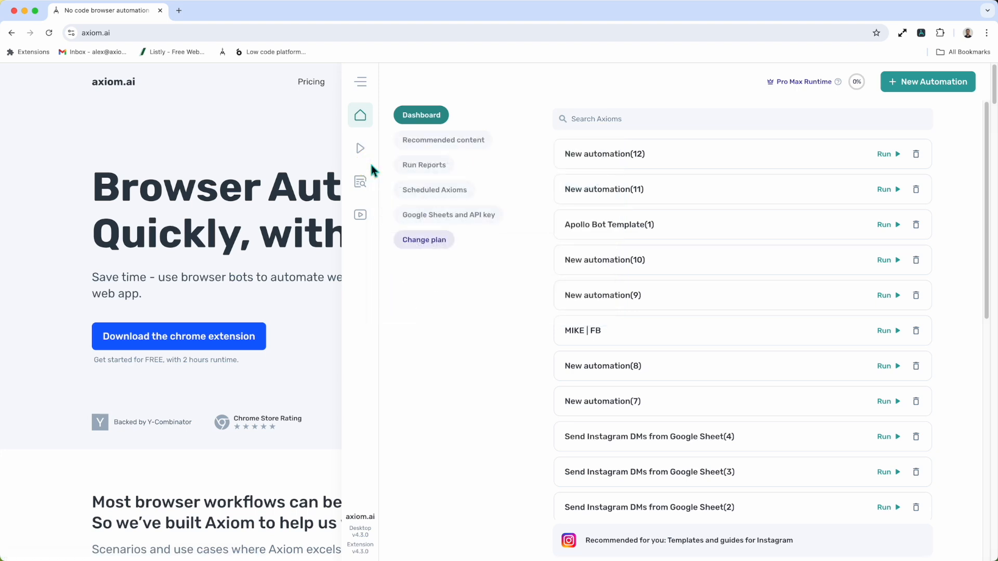
Step: Open Documentation and scroll to the 'Type of task you wish to automate' section
click(359, 182)
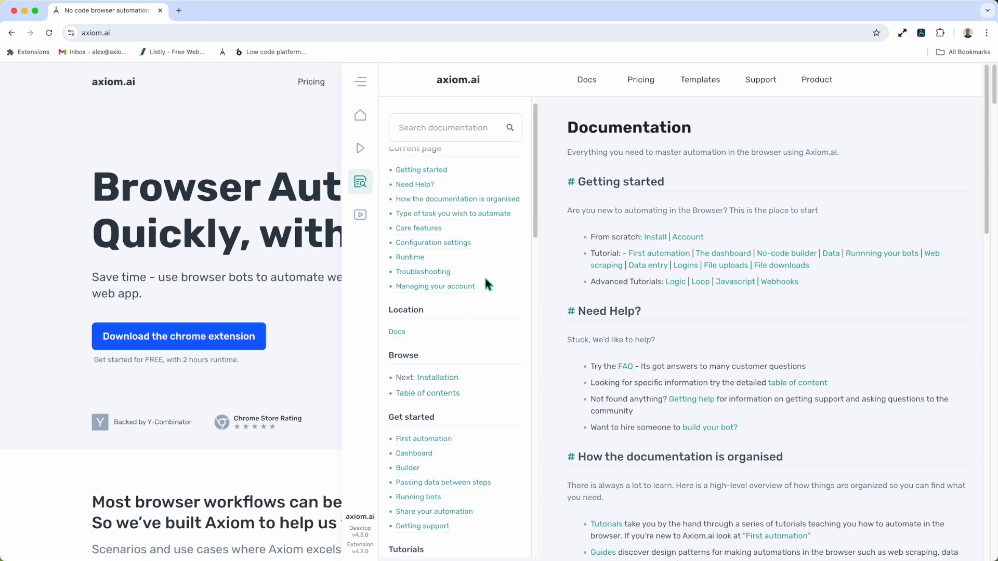
scroll(down, 3)
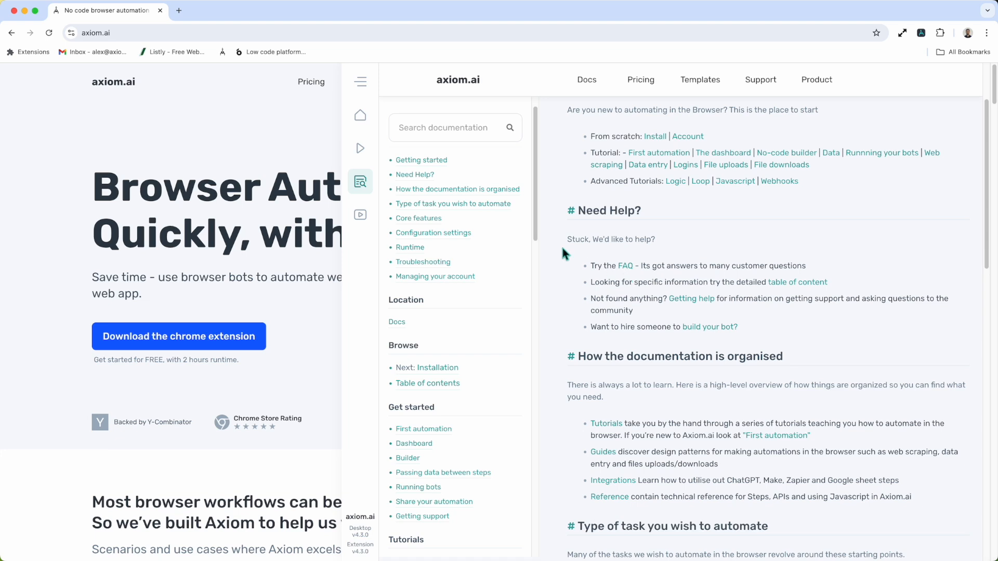
mouse_move(360, 215)
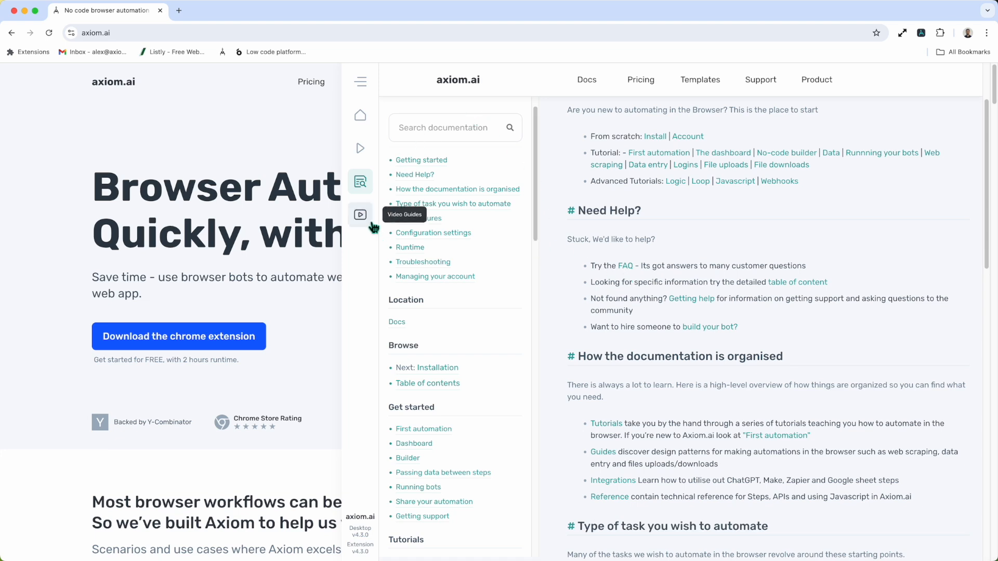
Step: Open Video Guides and bring up the Welcome video
click(360, 215)
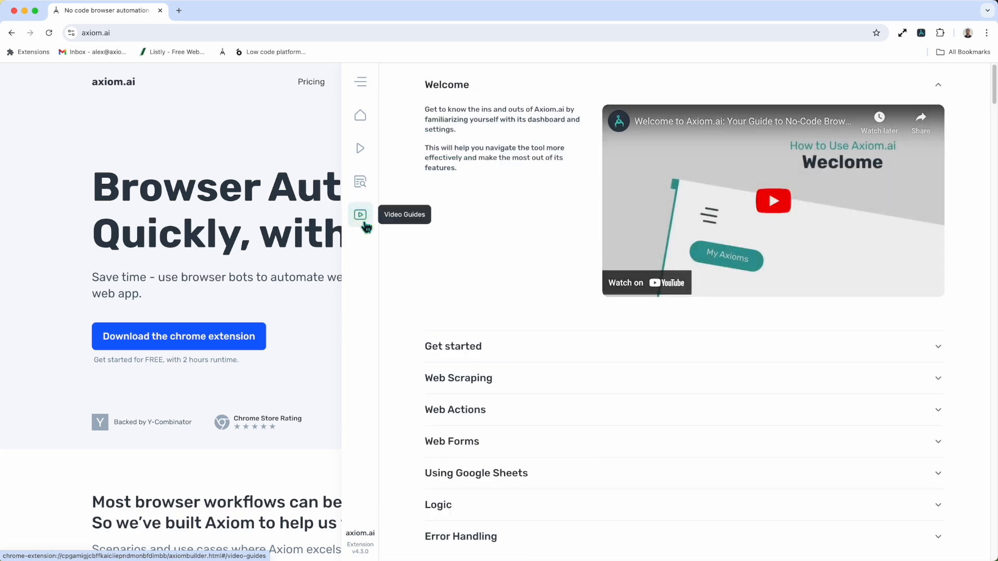
mouse_move(503, 287)
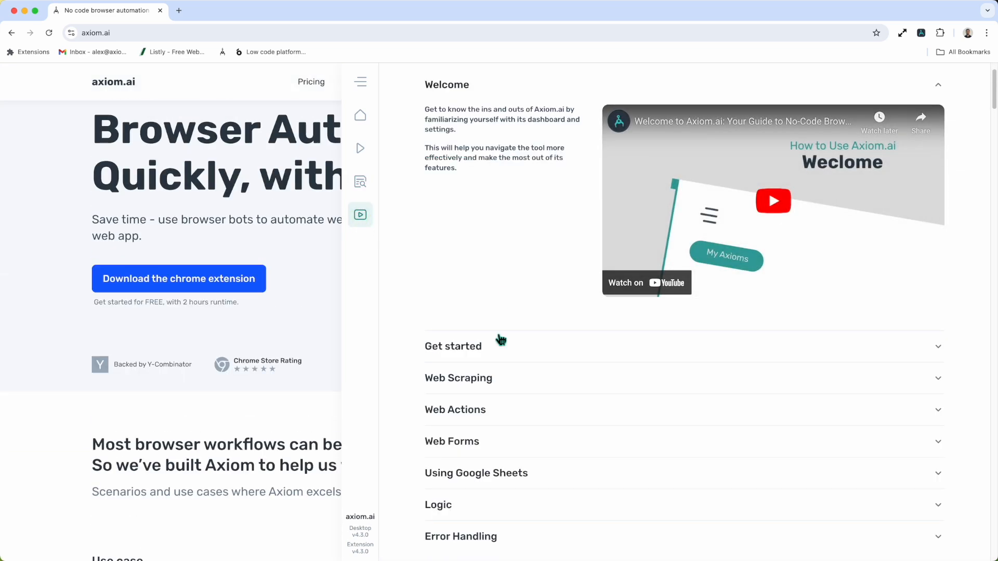
click(453, 346)
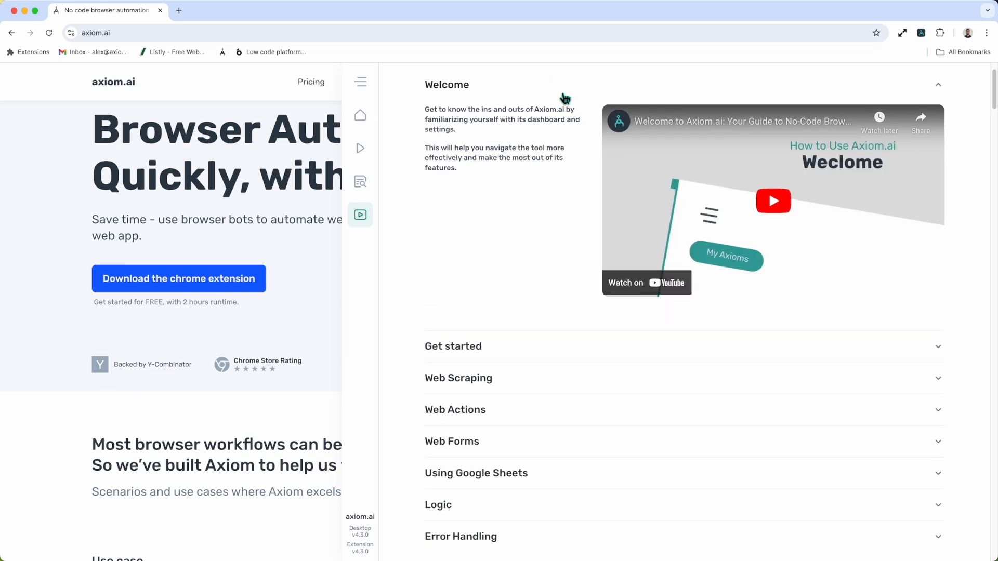
mouse_move(368, 71)
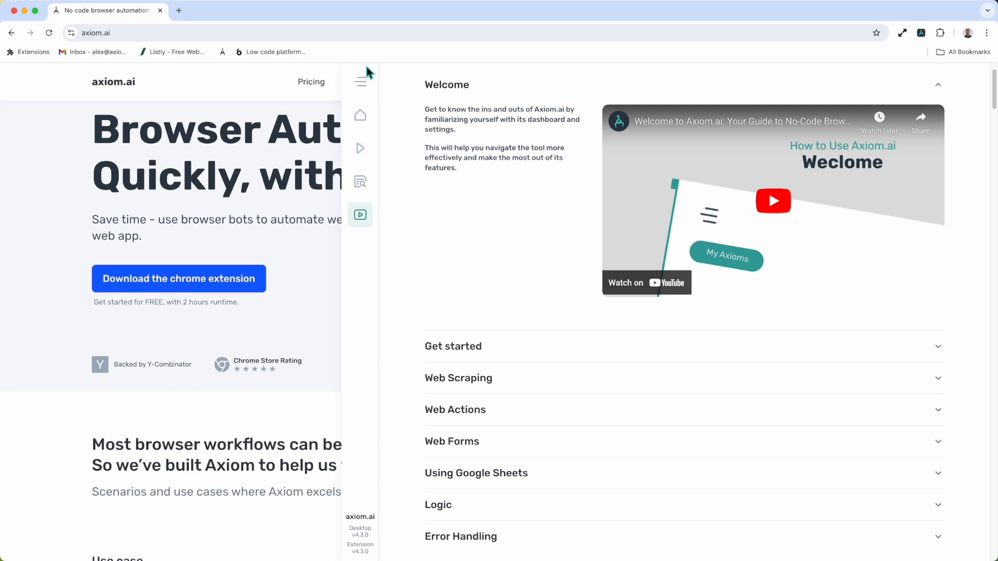
mouse_move(359, 134)
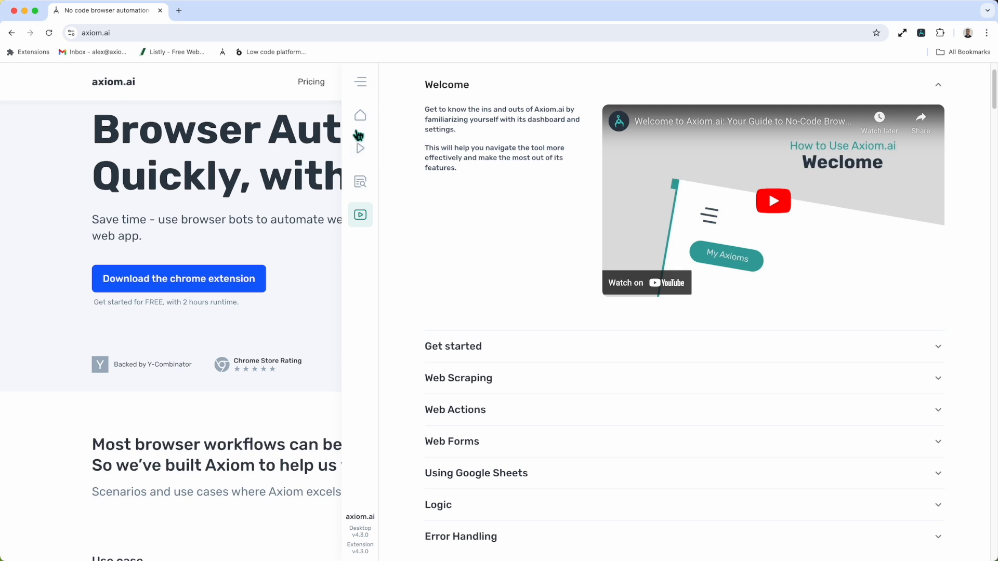
mouse_move(352, 531)
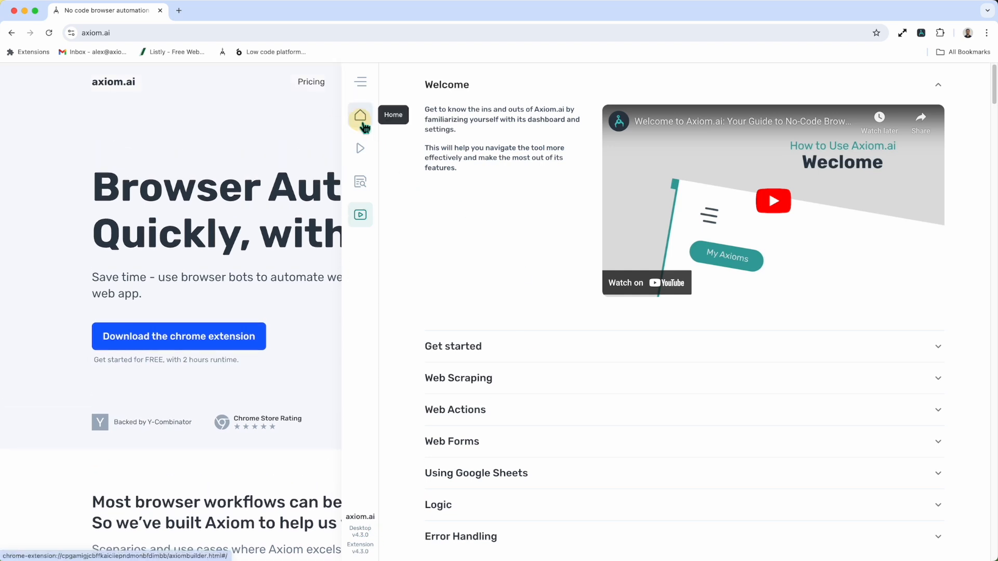
Step: Go to the Home dashboard with run reports, scheduled Axioms and plan links
click(359, 116)
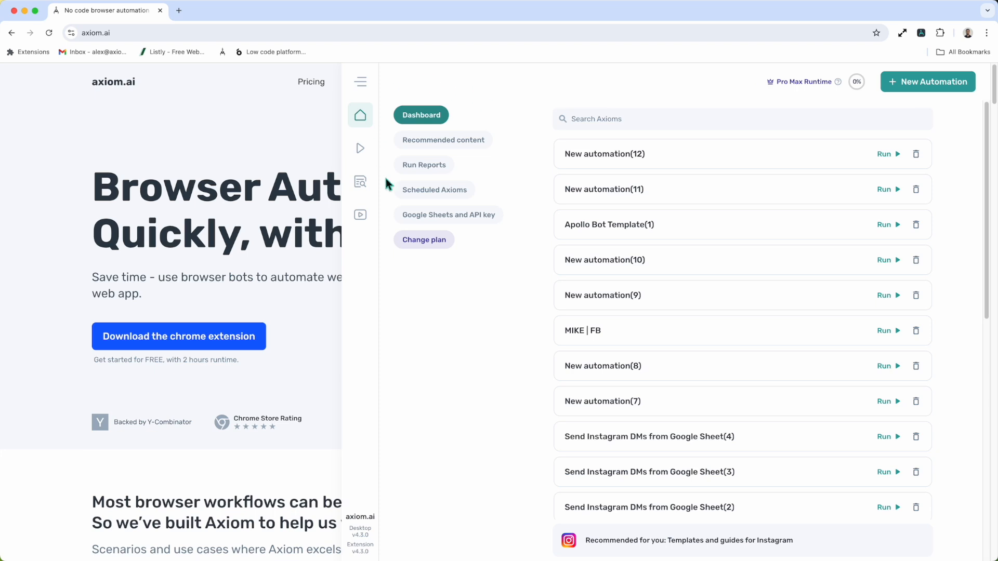
mouse_move(414, 136)
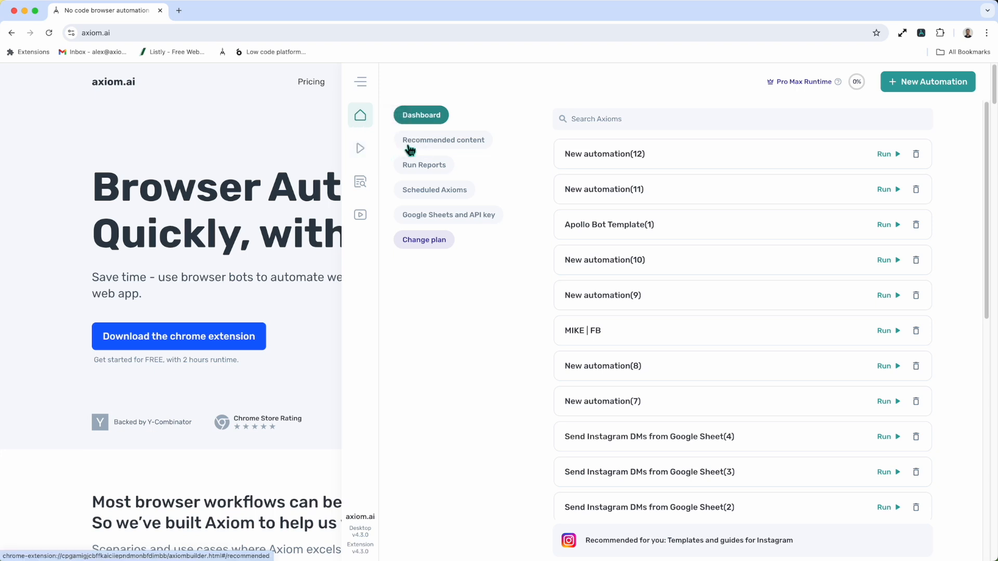
mouse_move(424, 145)
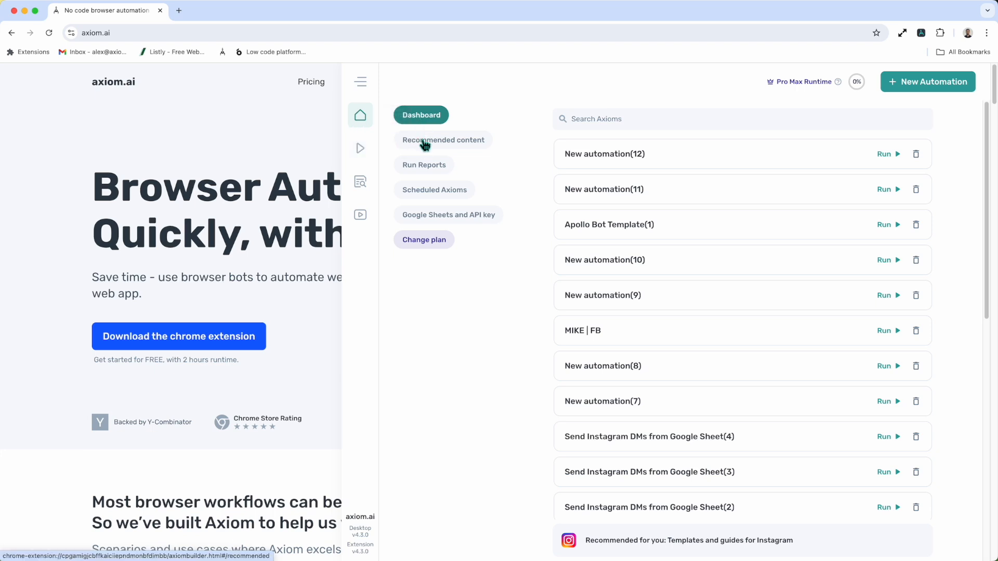
Step: Show Recommended content with Instagram DM automation and post-link scraping templates
click(443, 139)
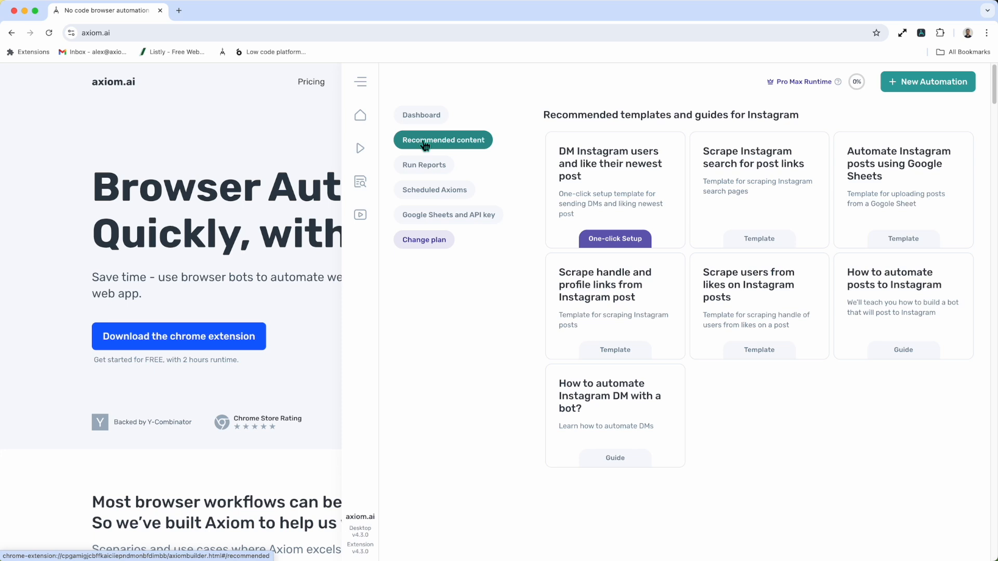
mouse_move(610, 162)
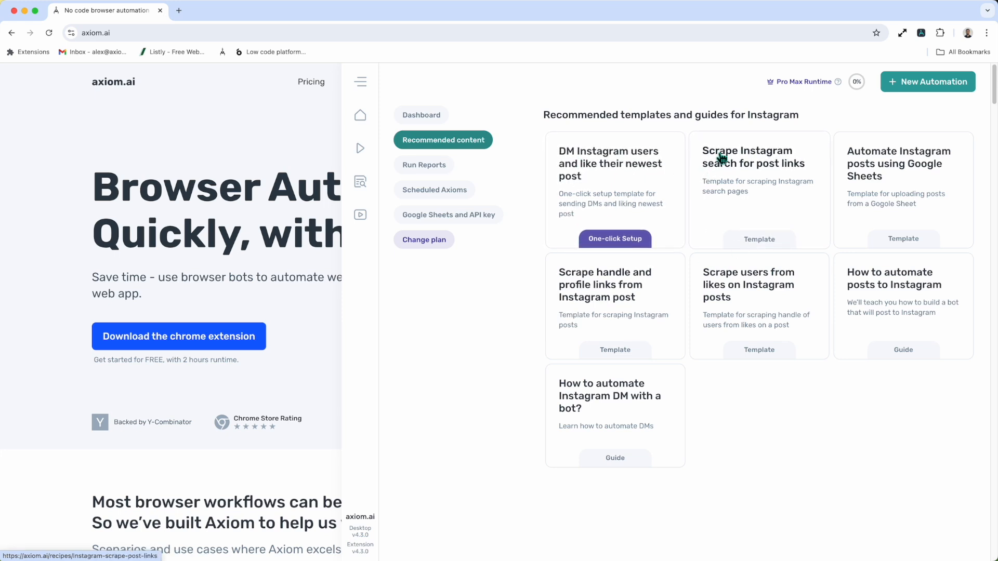
mouse_move(690, 415)
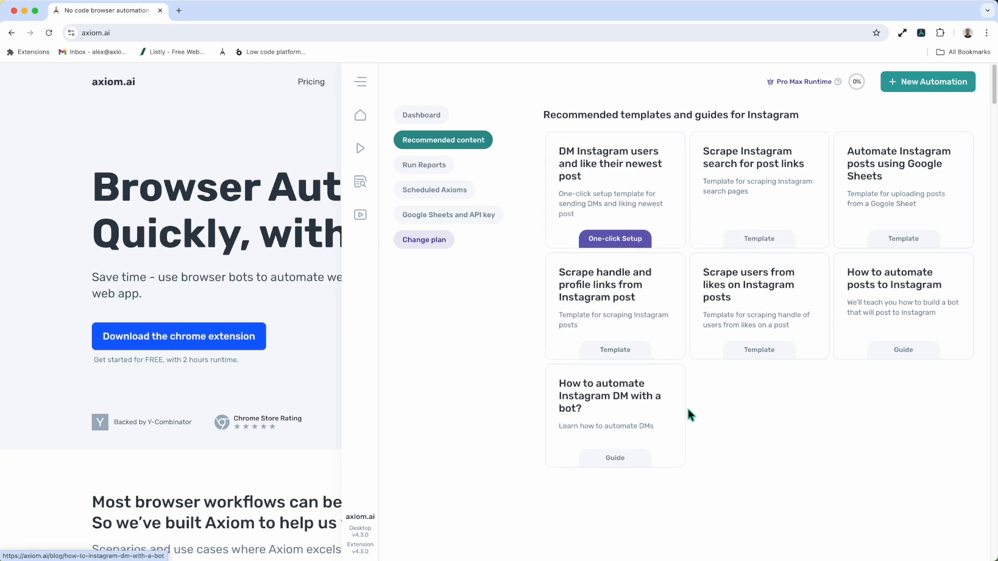
mouse_move(434, 165)
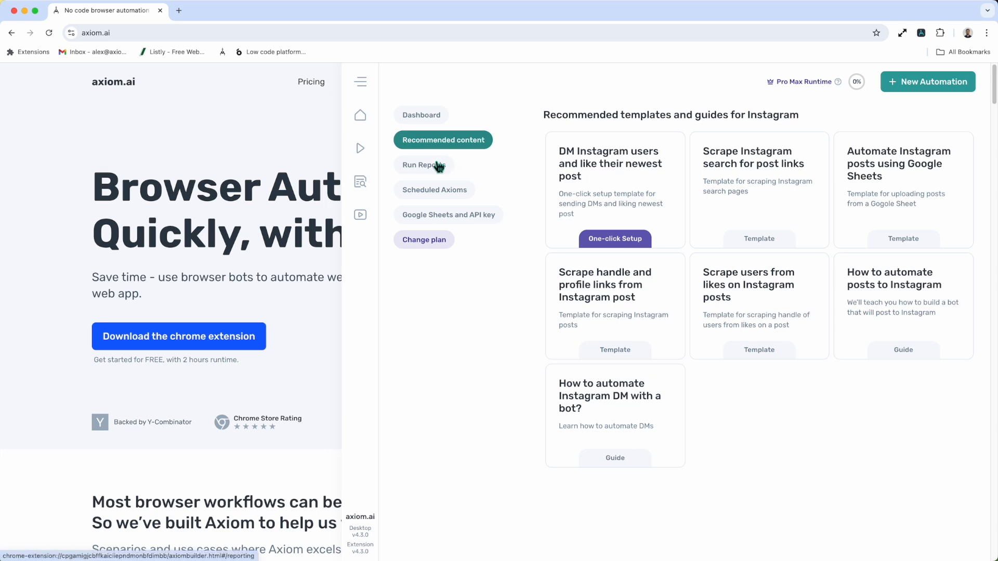
Step: Browse Run Reports, then open and close a New automation(12) run's full report
click(423, 165)
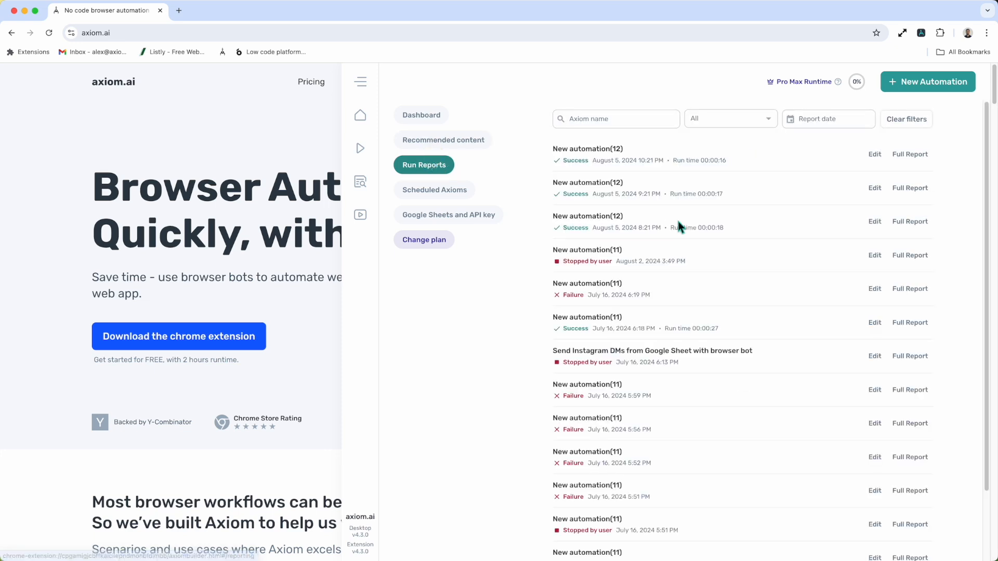
scroll(down, 3)
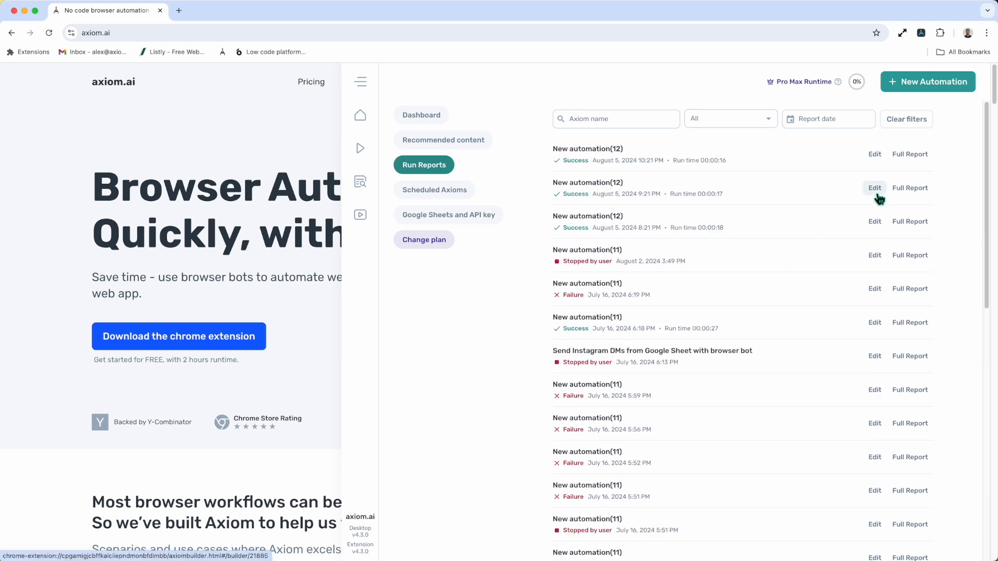
click(909, 188)
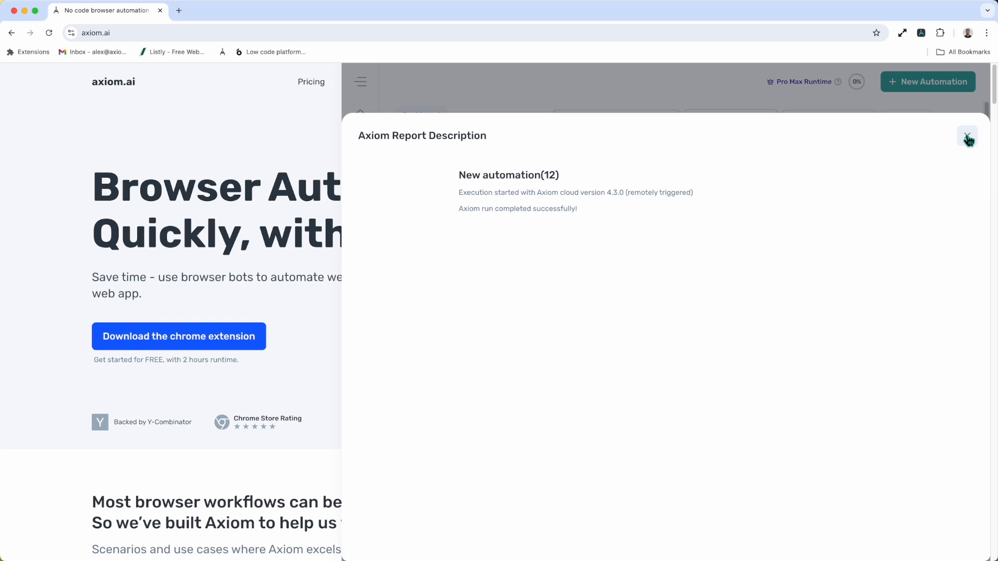
click(967, 136)
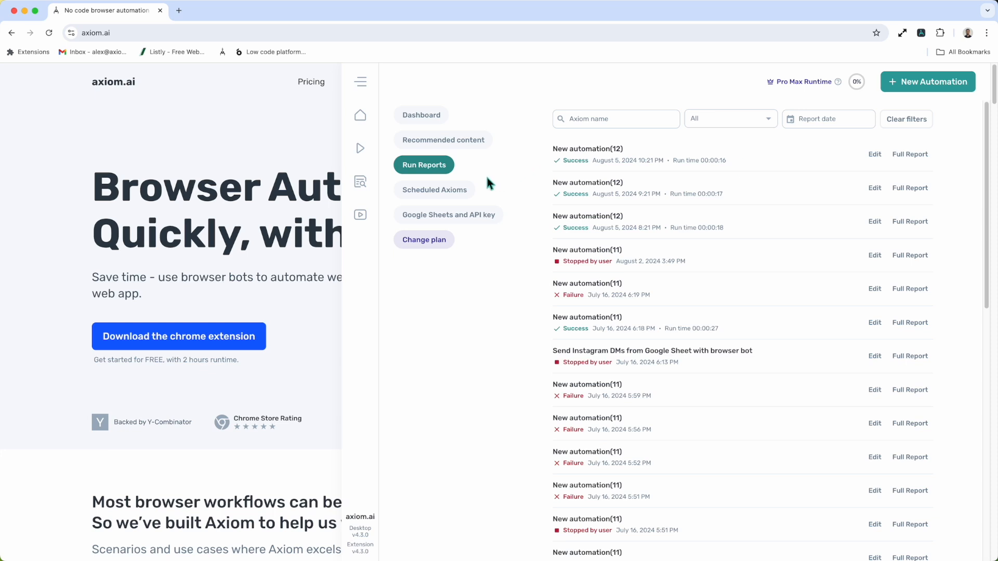
Step: Open Scheduled Axioms, showing New automation(12) due August 5, 2024 at 11:20 PM
click(433, 190)
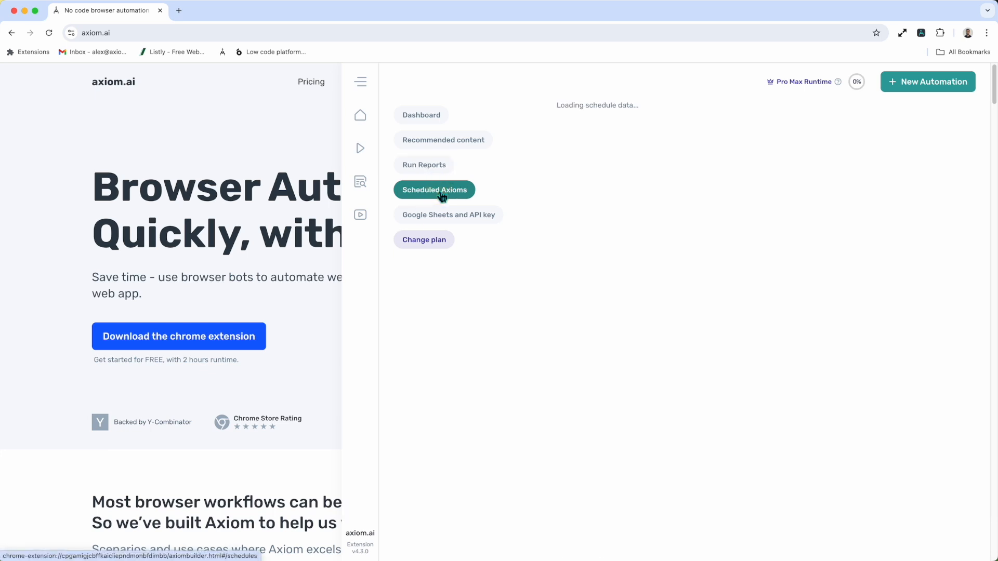
click(434, 190)
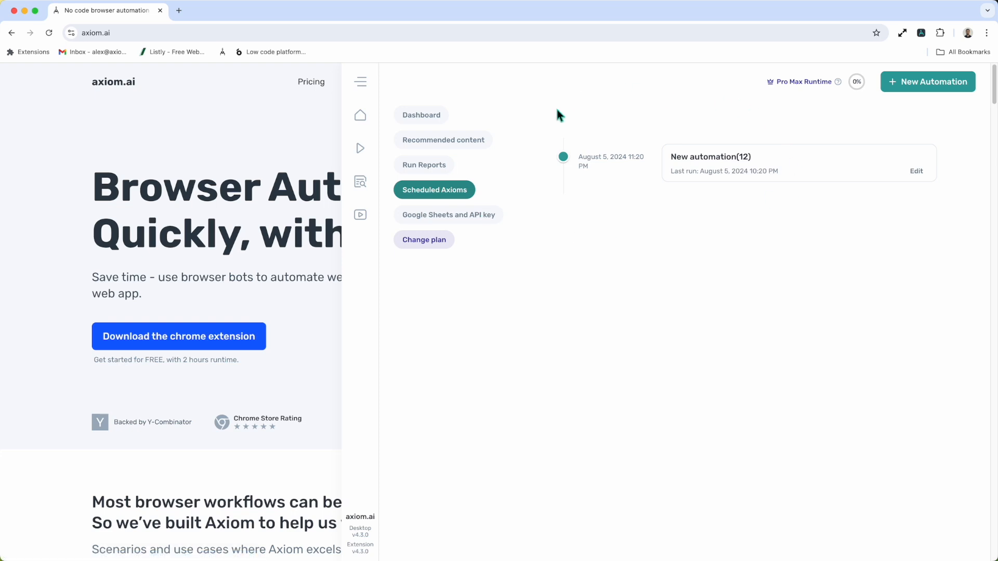
mouse_move(816, 140)
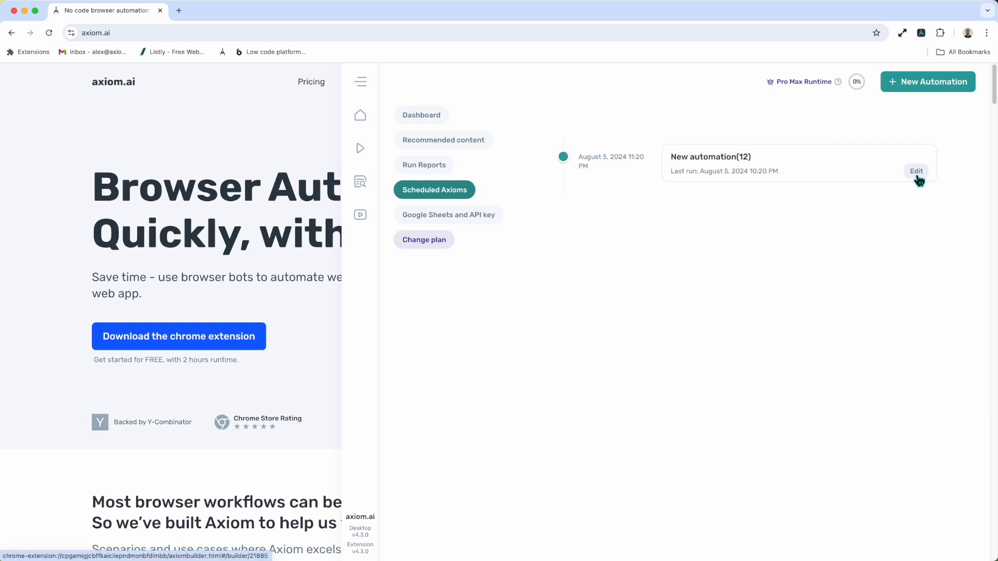
mouse_move(610, 228)
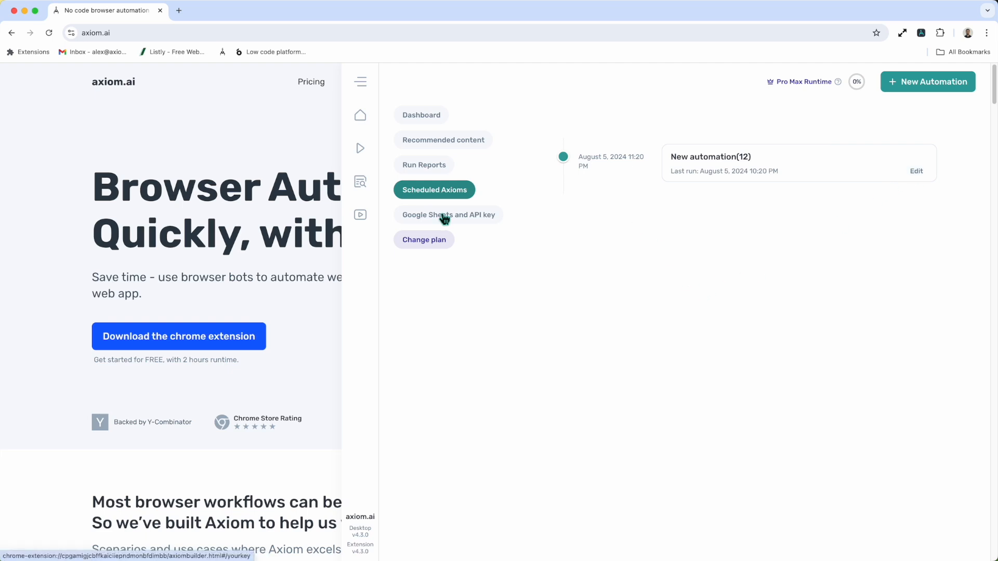
click(448, 214)
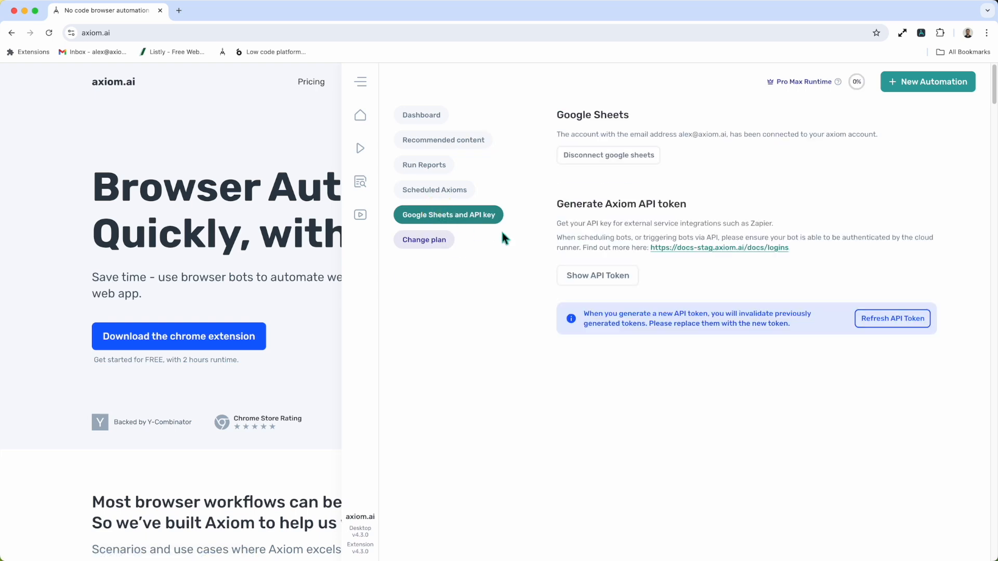
mouse_move(621, 99)
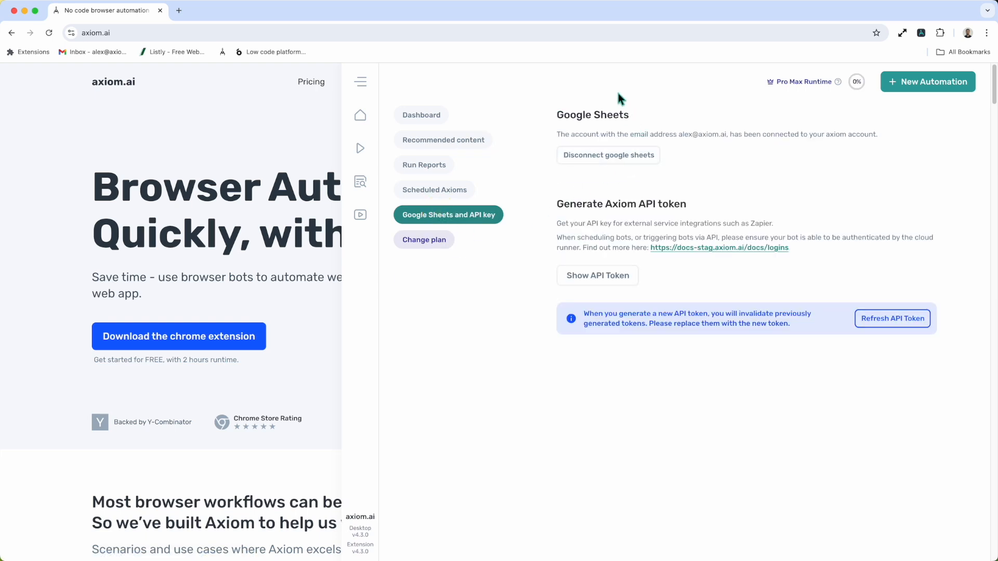
mouse_move(589, 186)
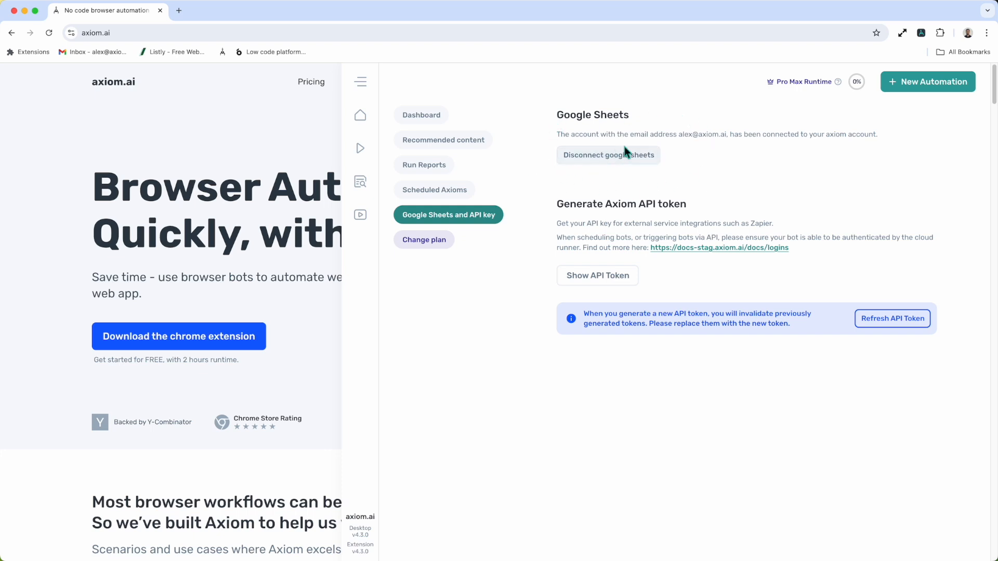
mouse_move(546, 167)
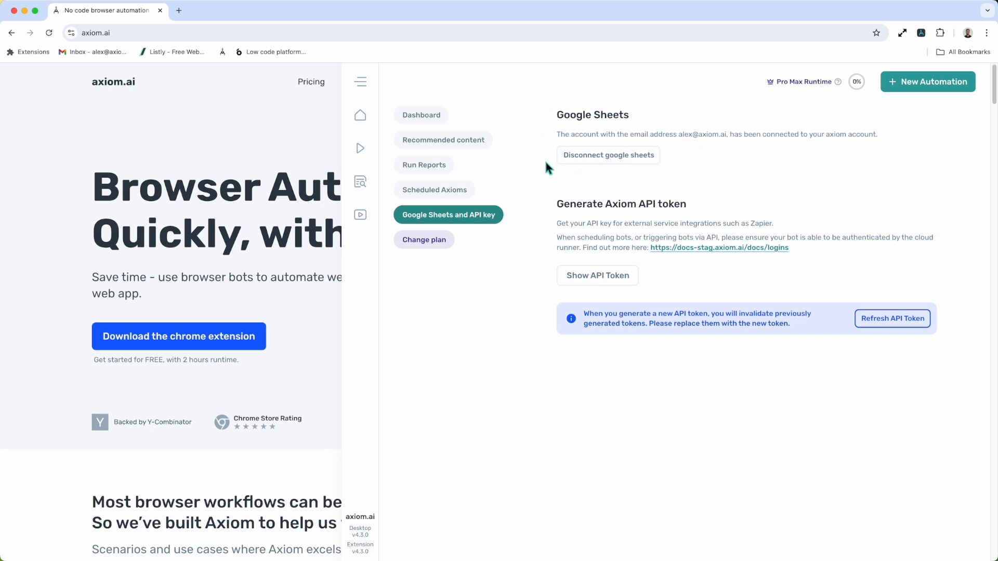
mouse_move(636, 193)
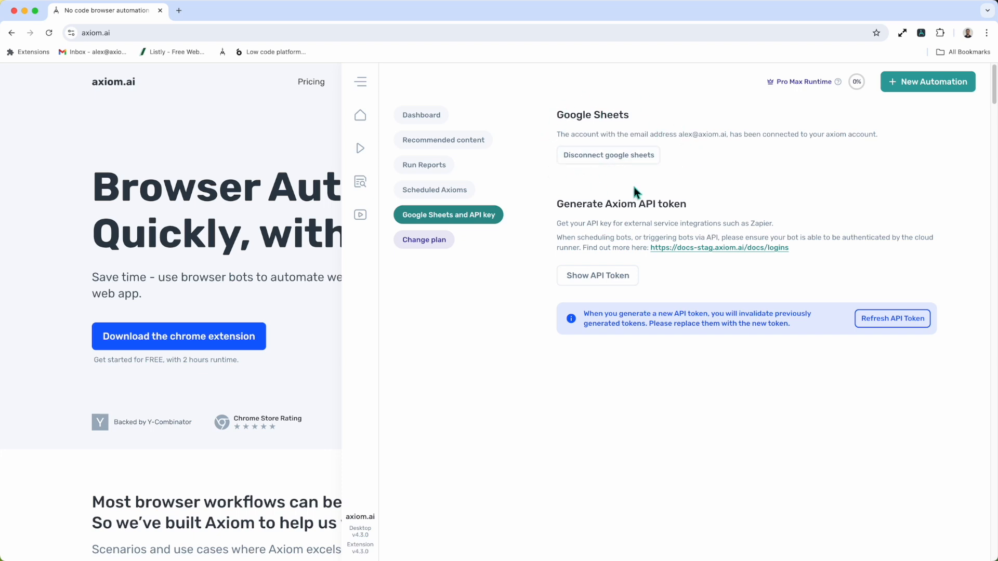
mouse_move(638, 184)
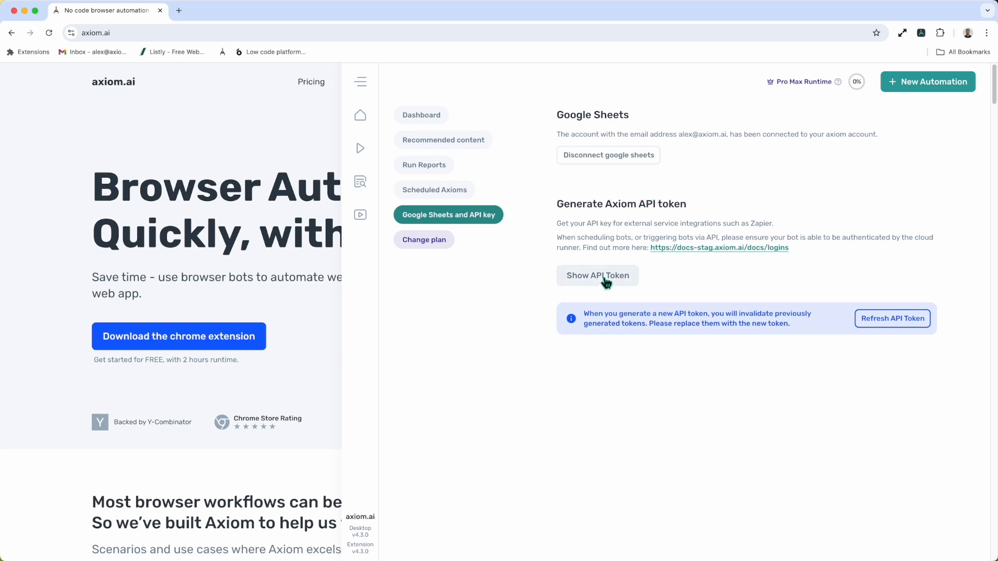
mouse_move(609, 287)
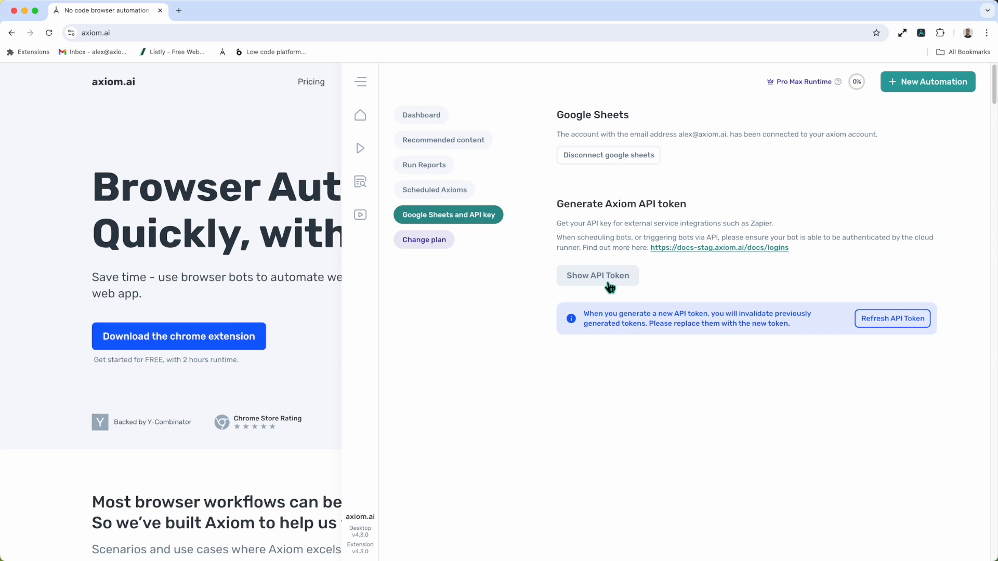
mouse_move(505, 408)
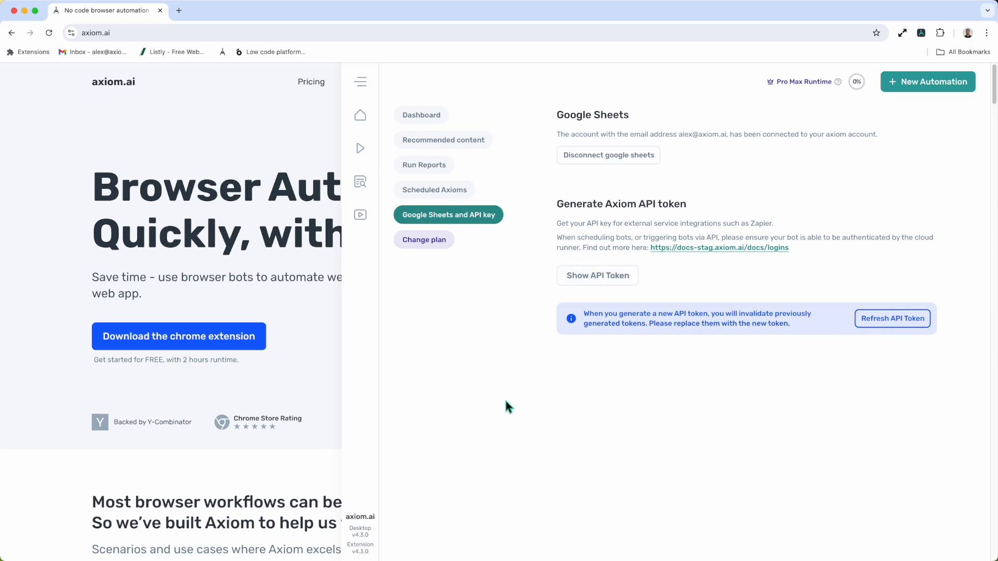
mouse_move(449, 272)
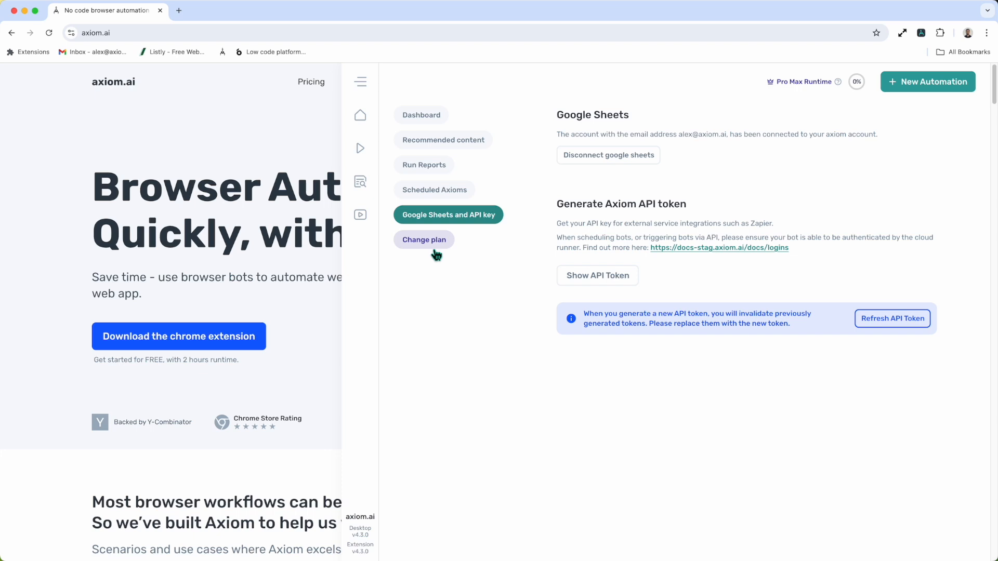
Step: Open Change plan to compare the Starter, Pro, Pro Max and Ultimate plans
click(424, 240)
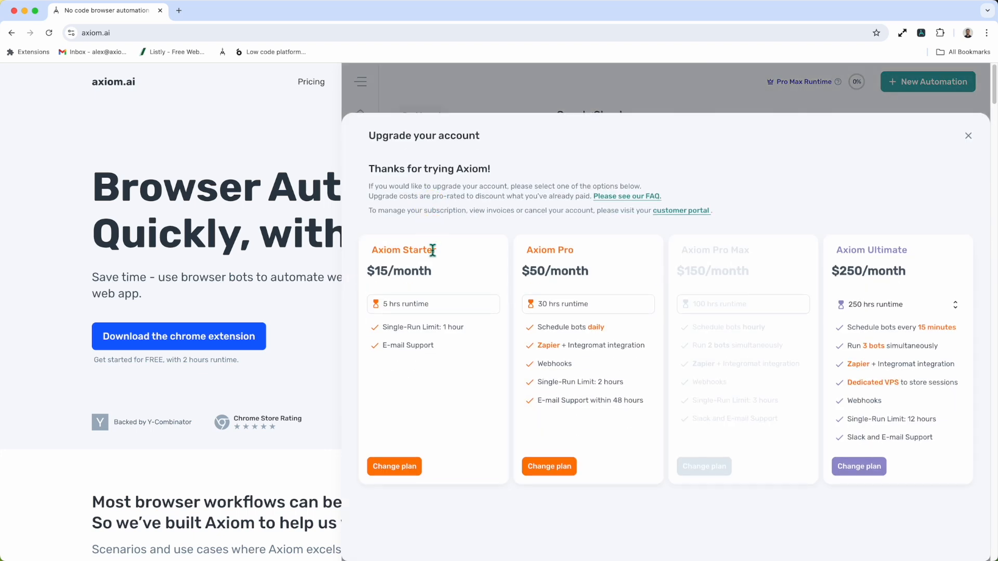
mouse_move(636, 368)
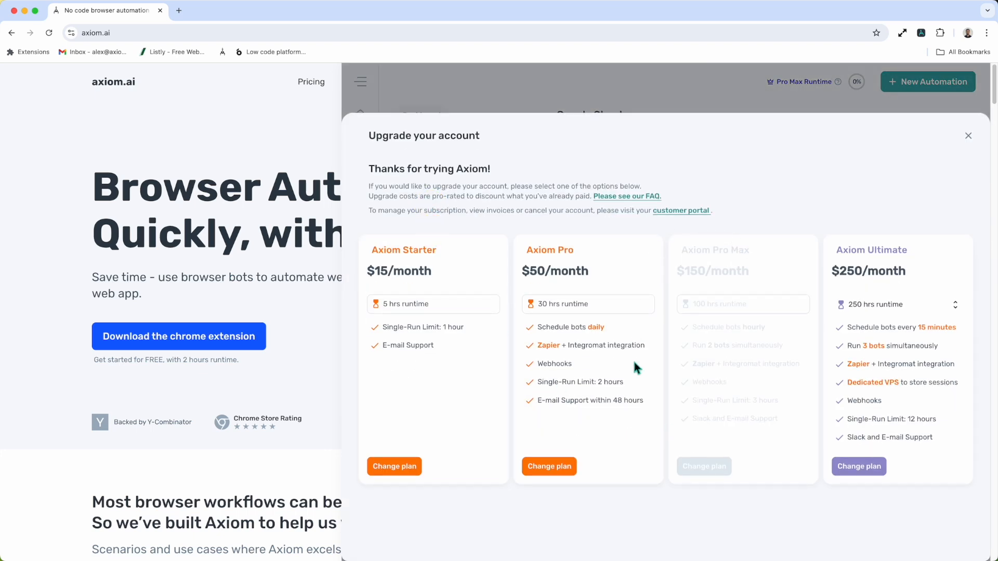
mouse_move(776, 256)
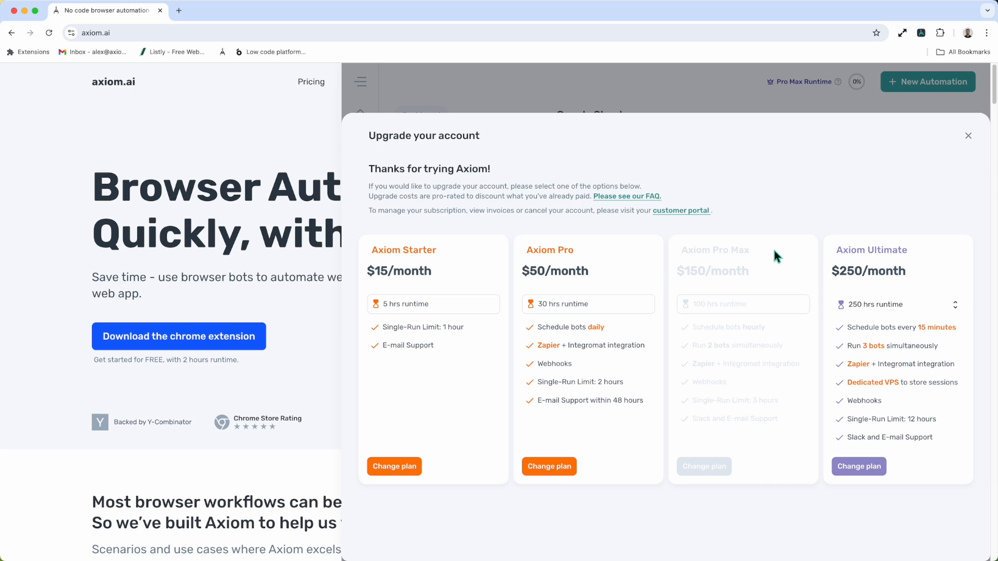
mouse_move(770, 233)
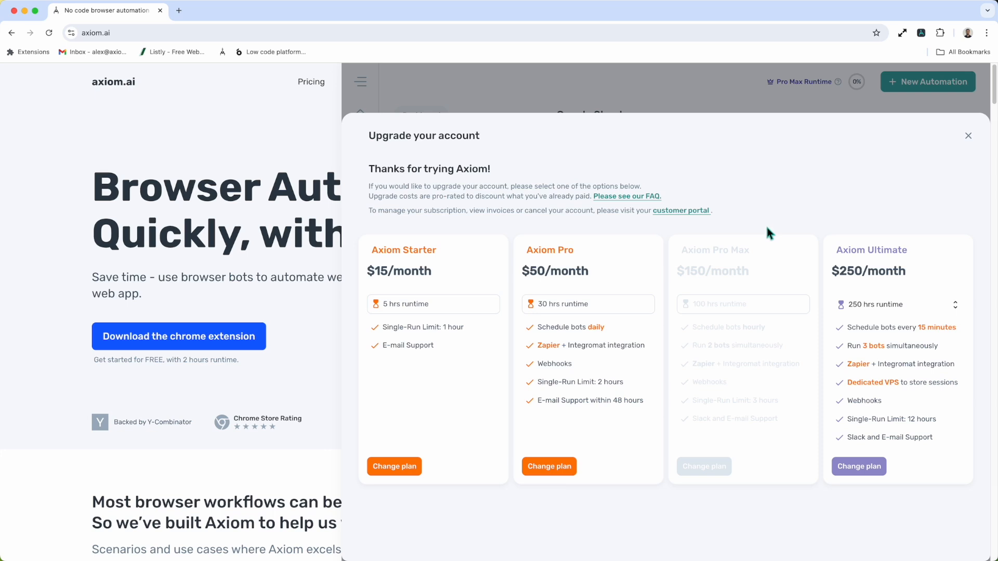
mouse_move(613, 184)
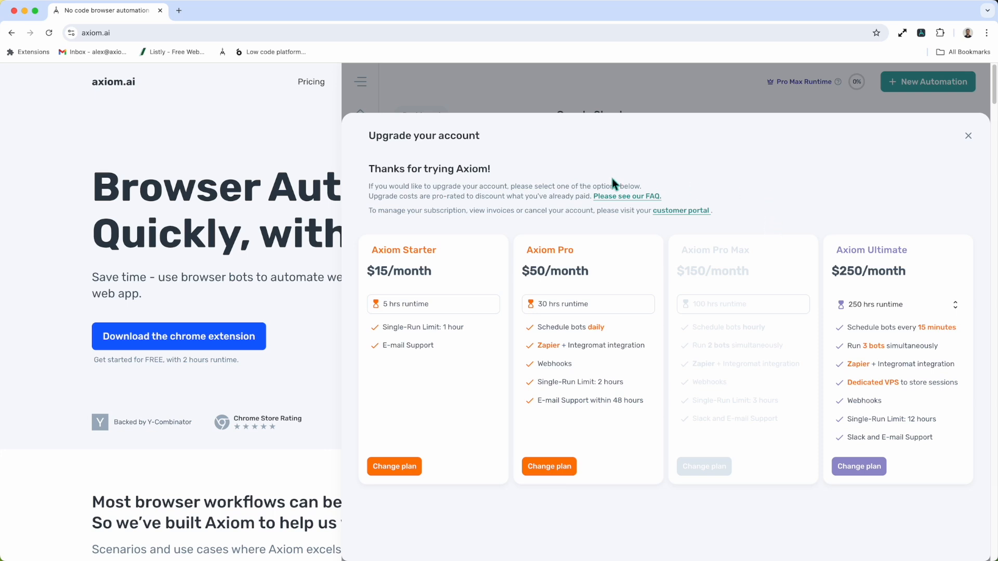
mouse_move(538, 512)
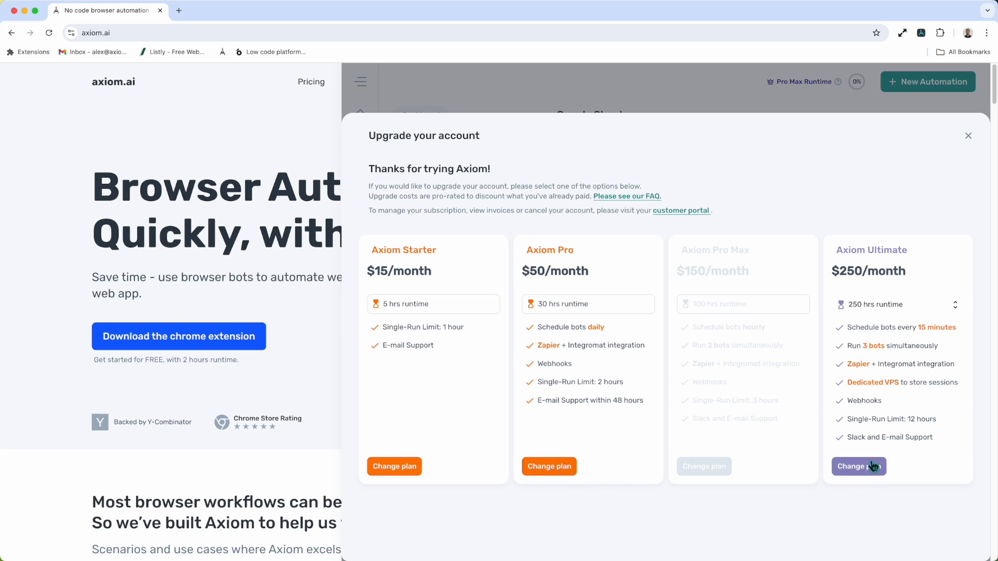
mouse_move(839, 290)
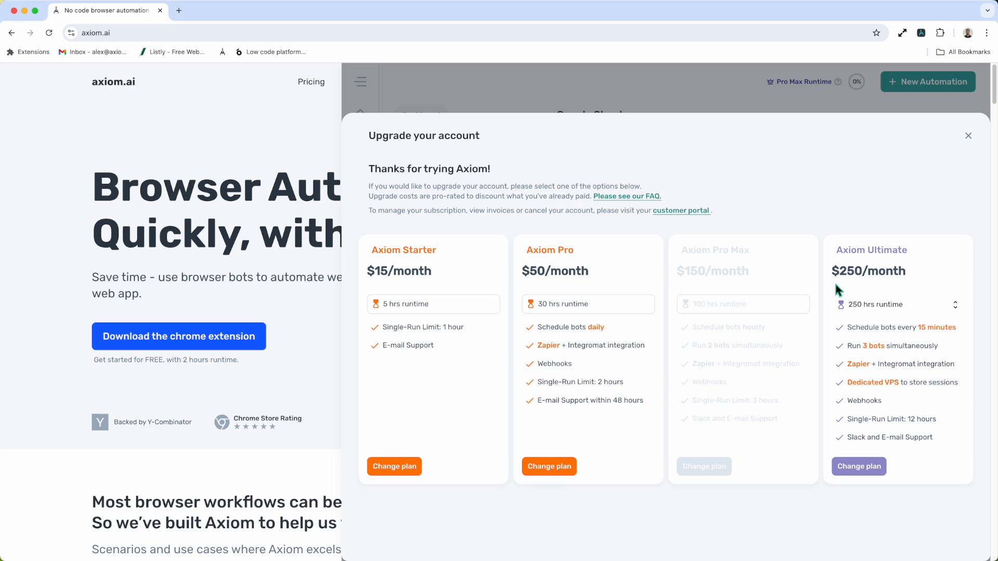
mouse_move(770, 249)
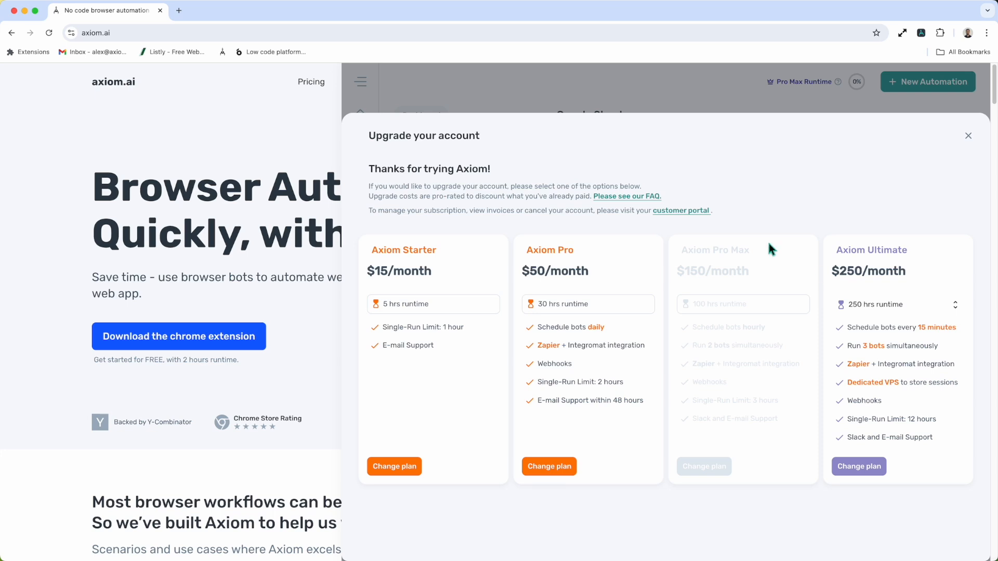
mouse_move(686, 231)
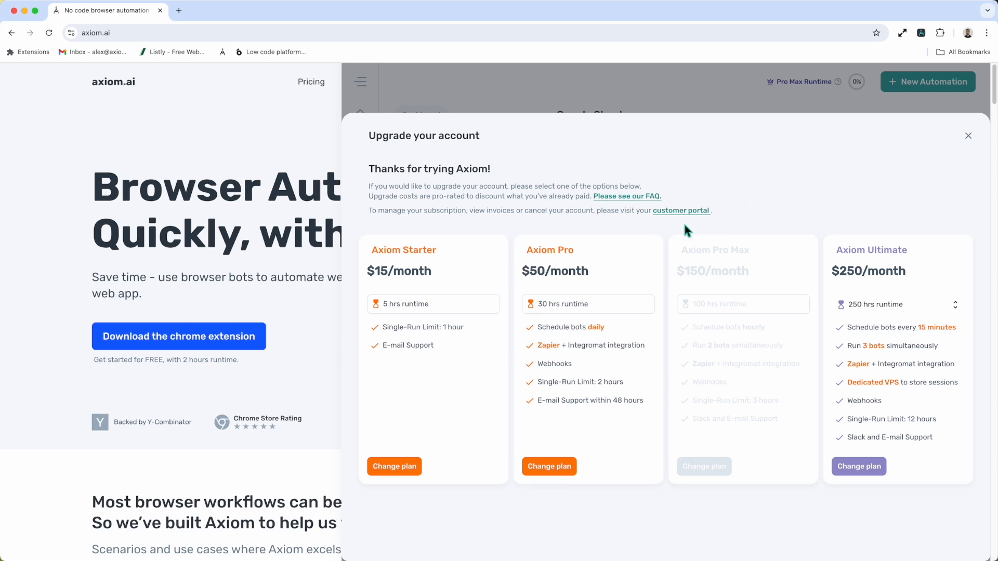
mouse_move(680, 210)
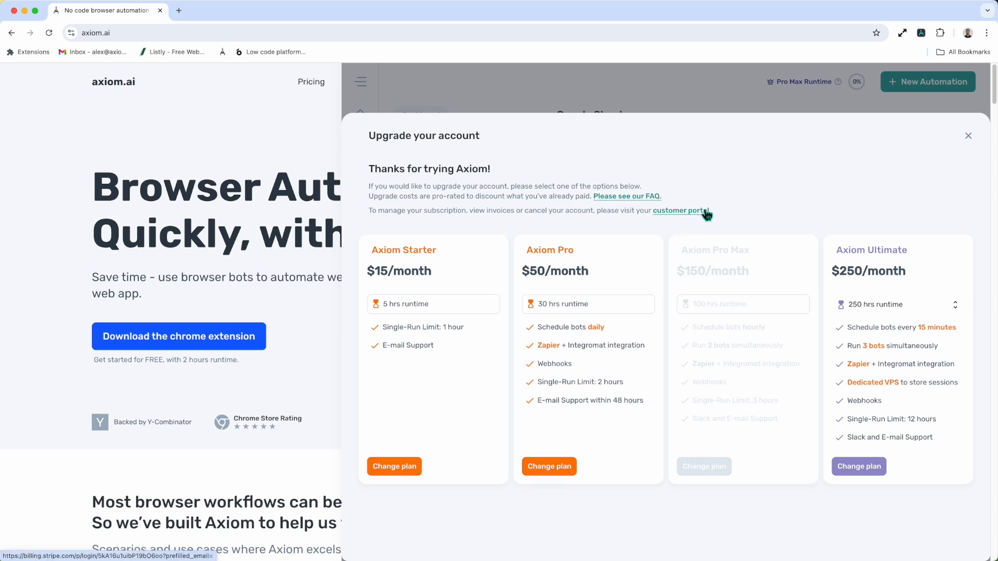
mouse_move(703, 205)
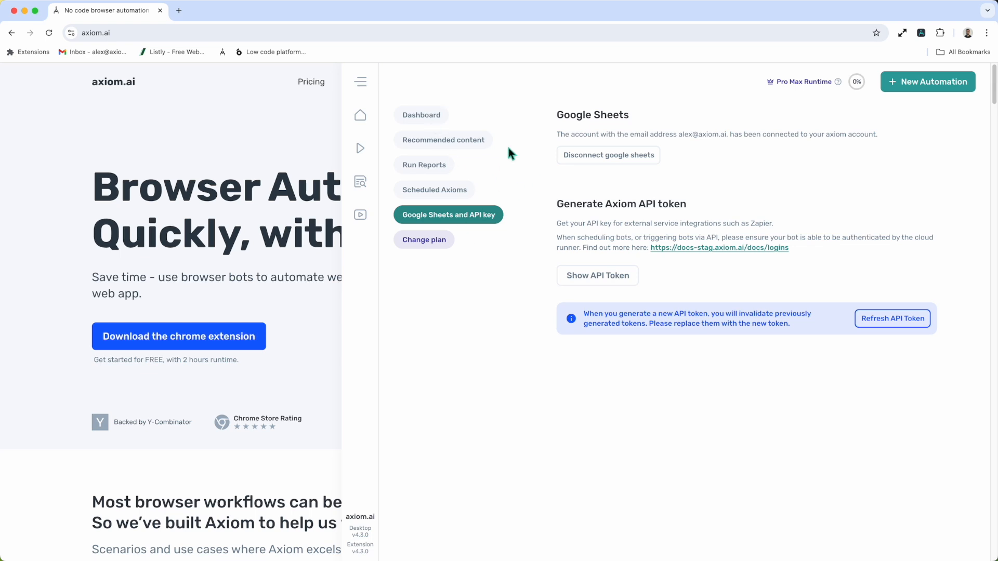
mouse_move(935, 301)
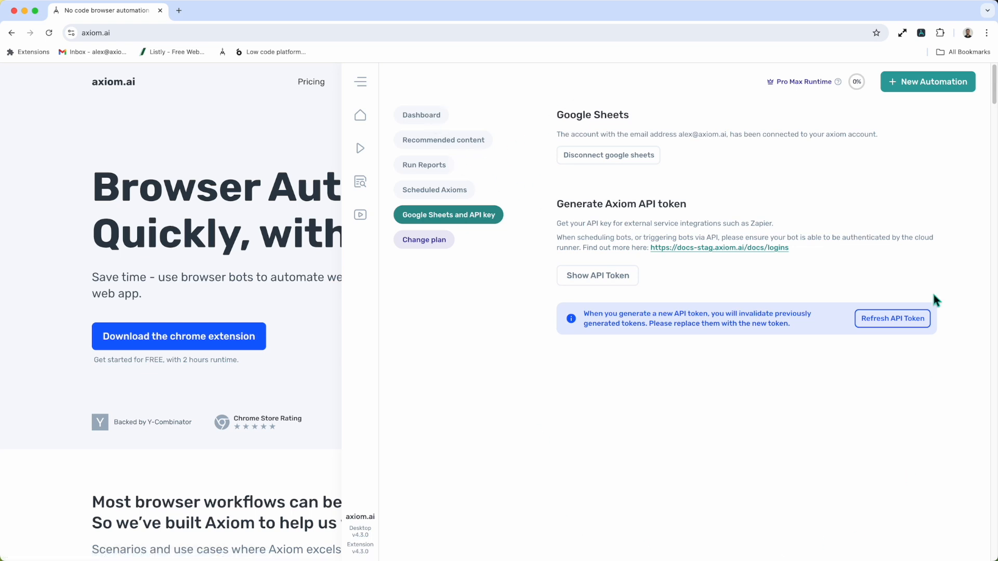
mouse_move(401, 102)
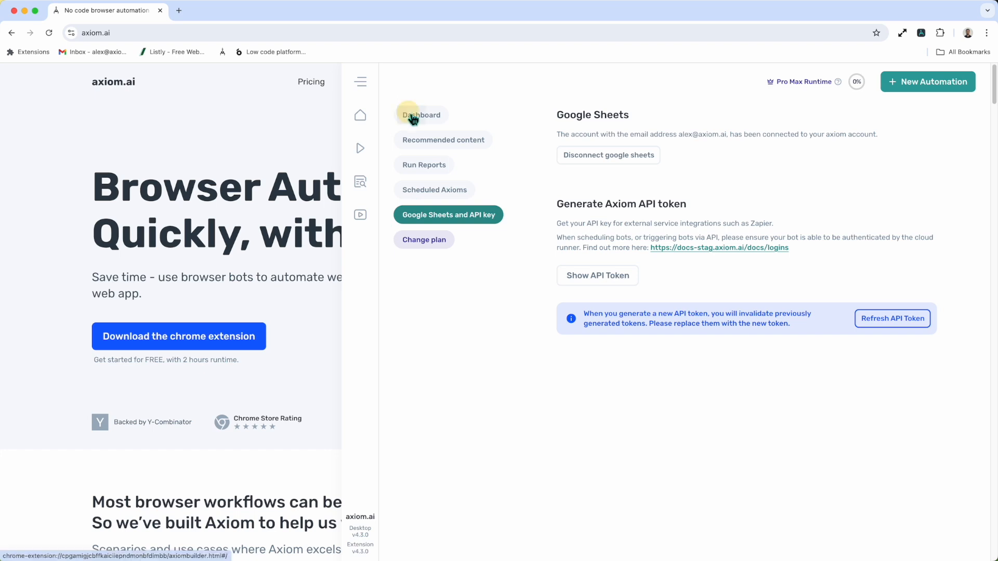
Step: Return to the Dashboard and filter saved automations by 'in' to show the Instagram ones
click(421, 115)
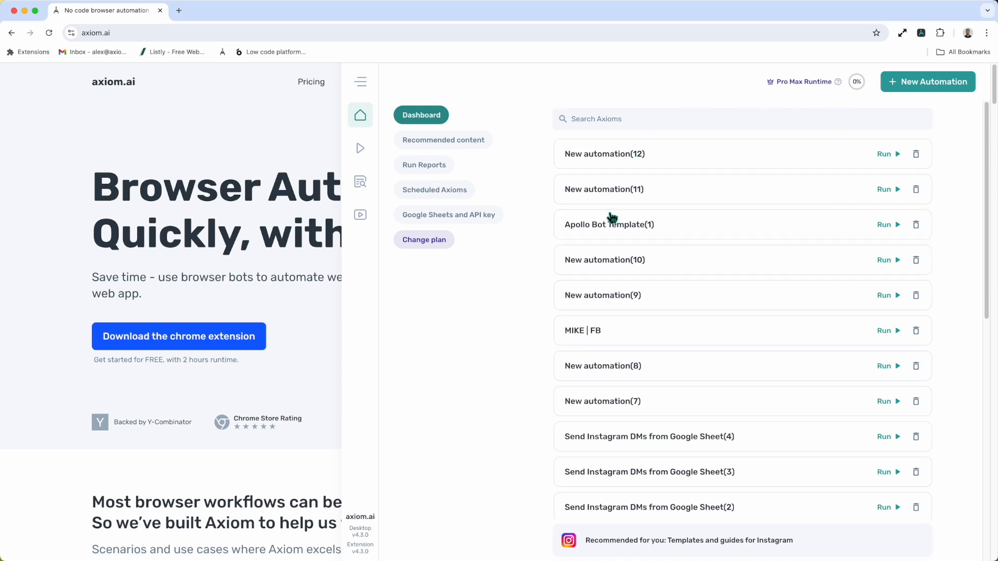
click(614, 119)
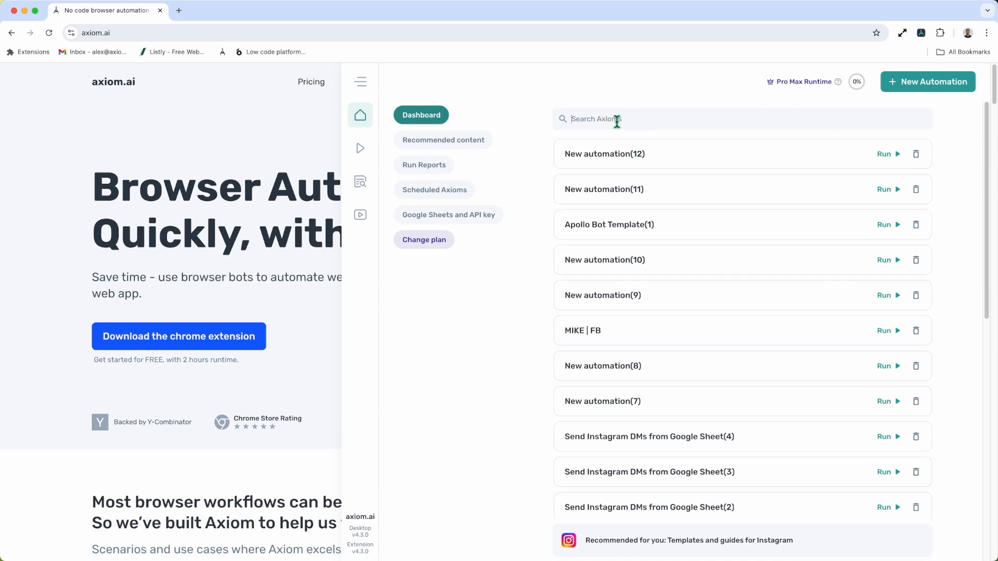
text(inst)
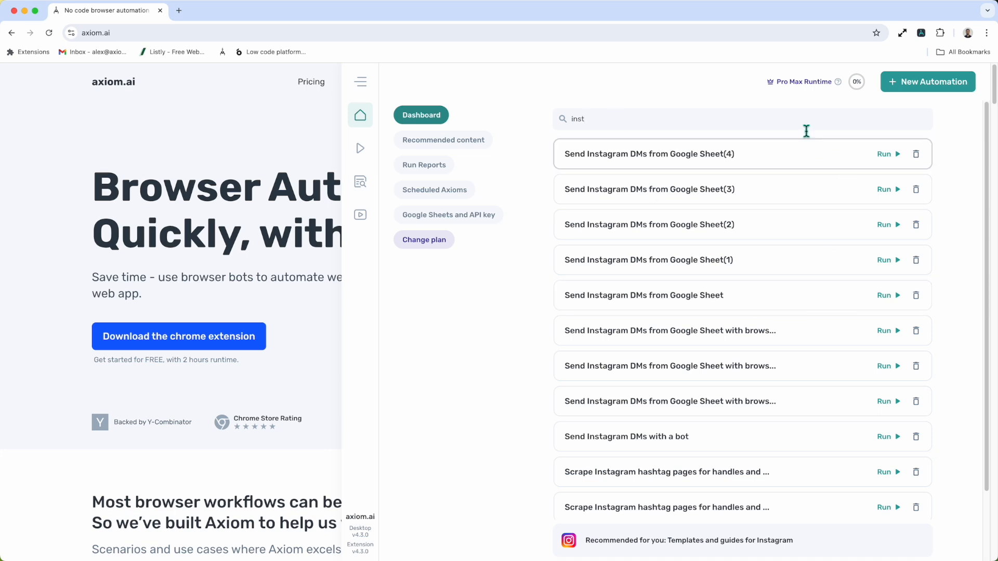
mouse_move(853, 316)
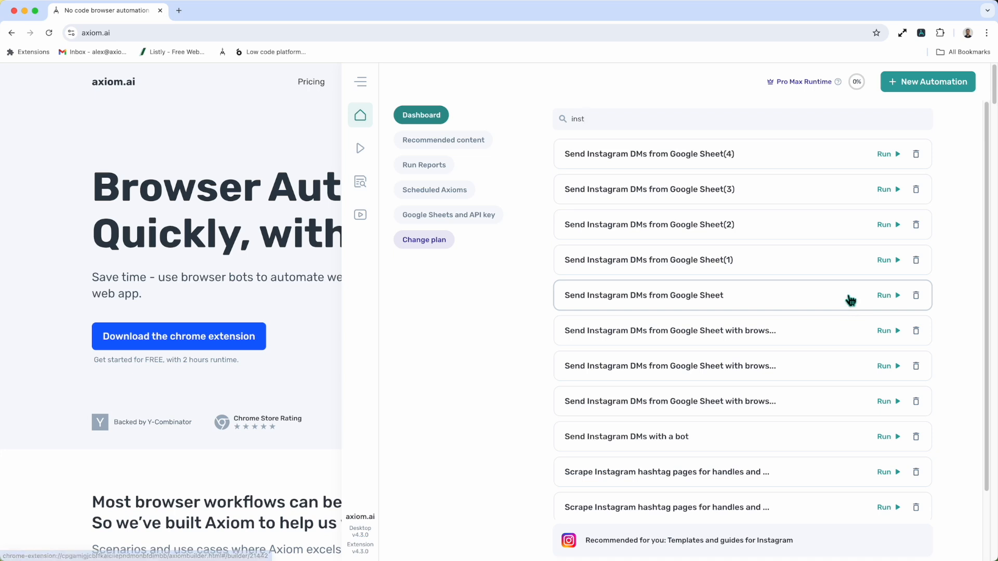
mouse_move(850, 298)
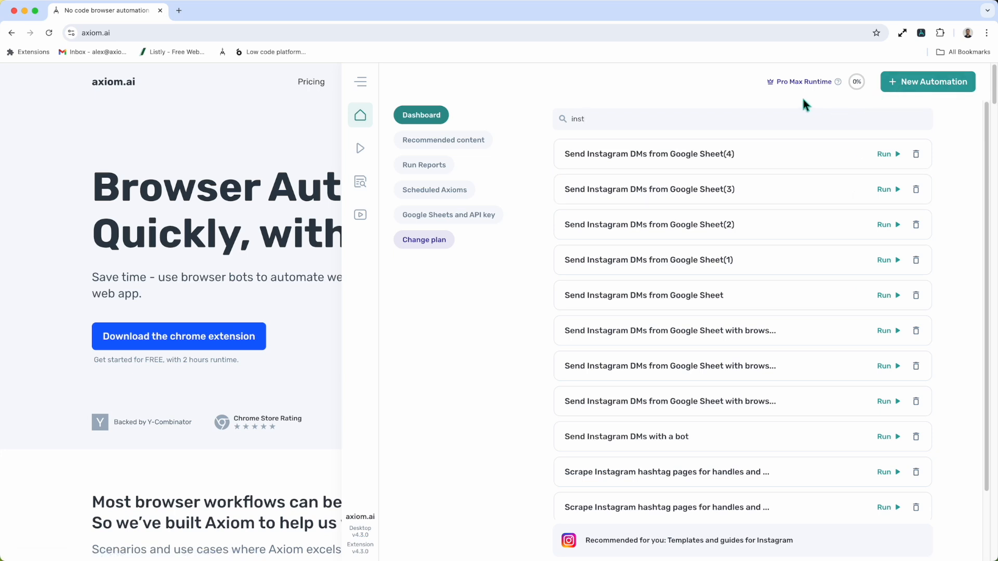
mouse_move(738, 89)
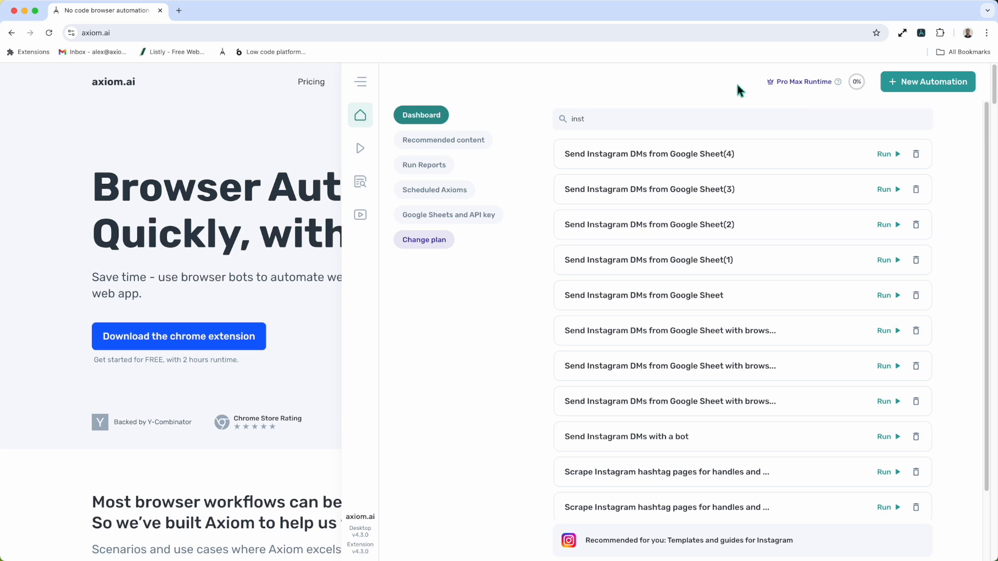
mouse_move(838, 107)
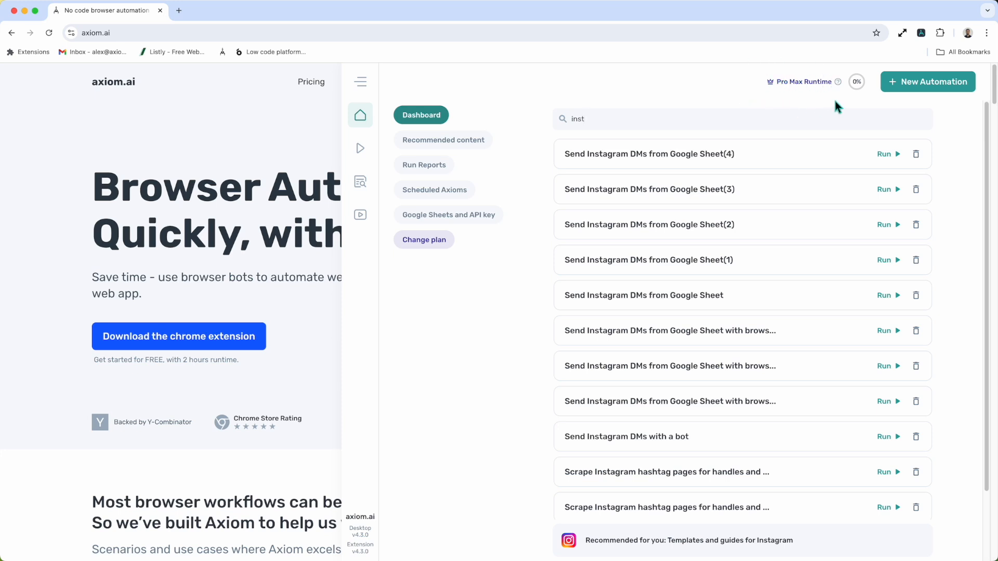
mouse_move(811, 111)
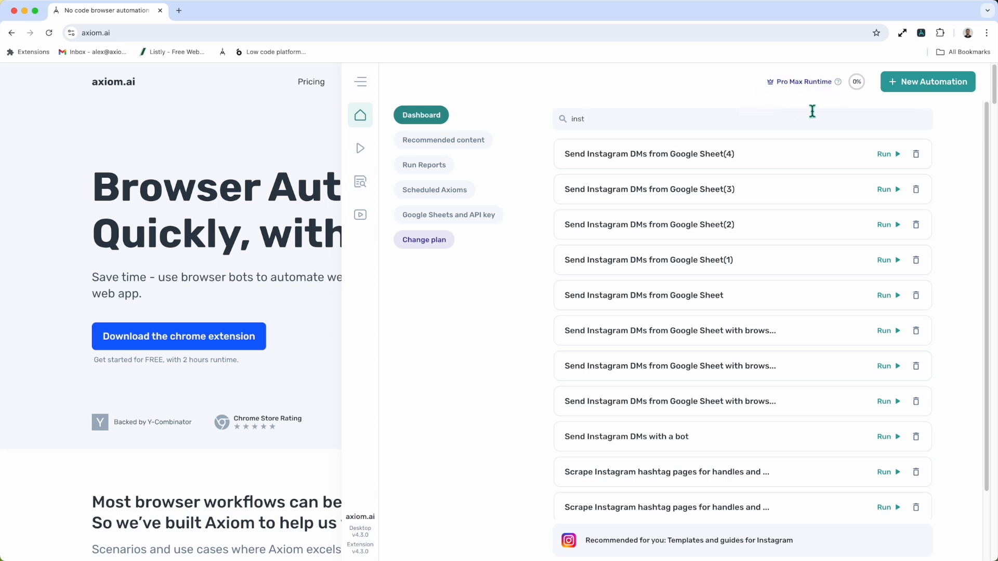
mouse_move(856, 81)
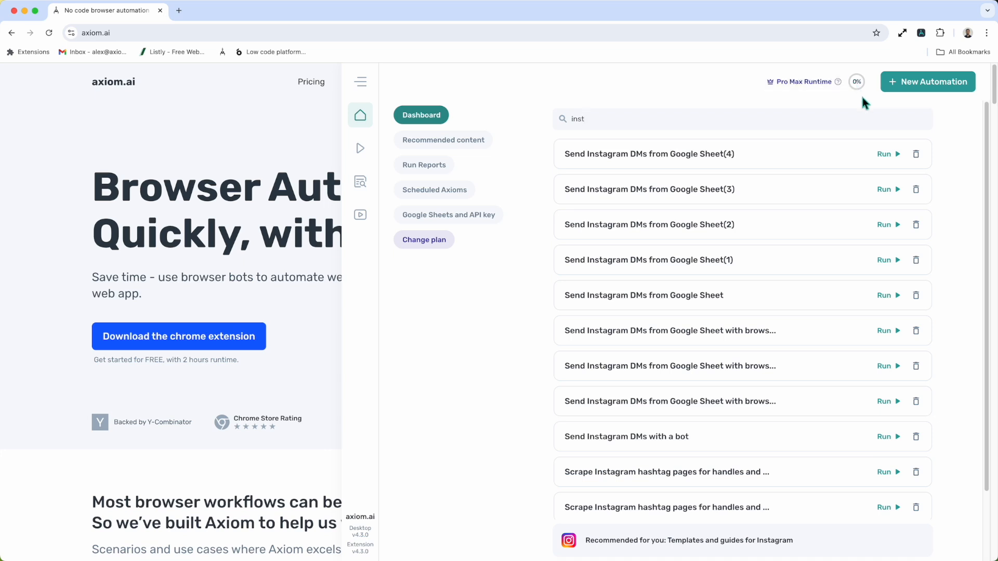
mouse_move(933, 104)
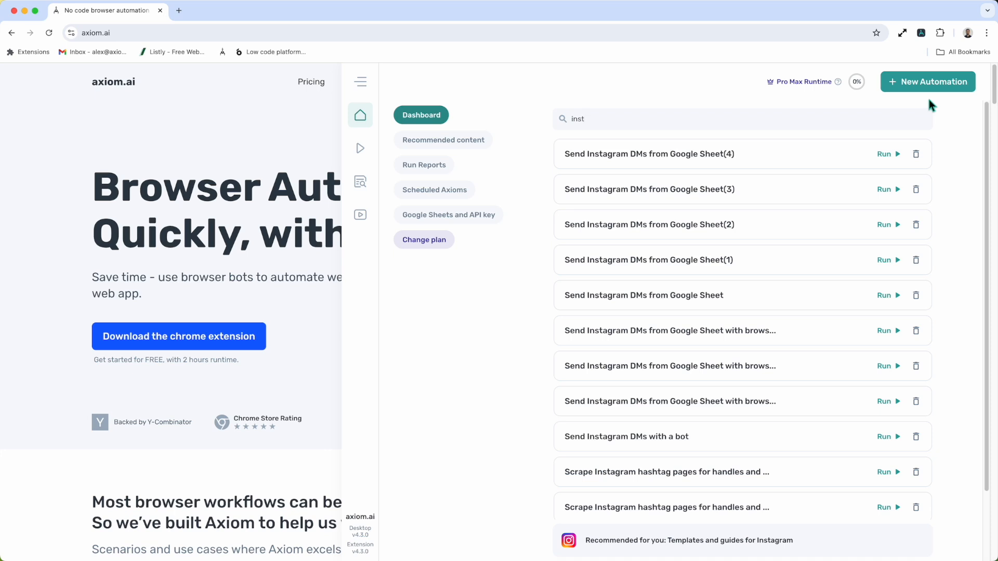
Step: Select the New Automation button at the dashboard's top right
click(927, 82)
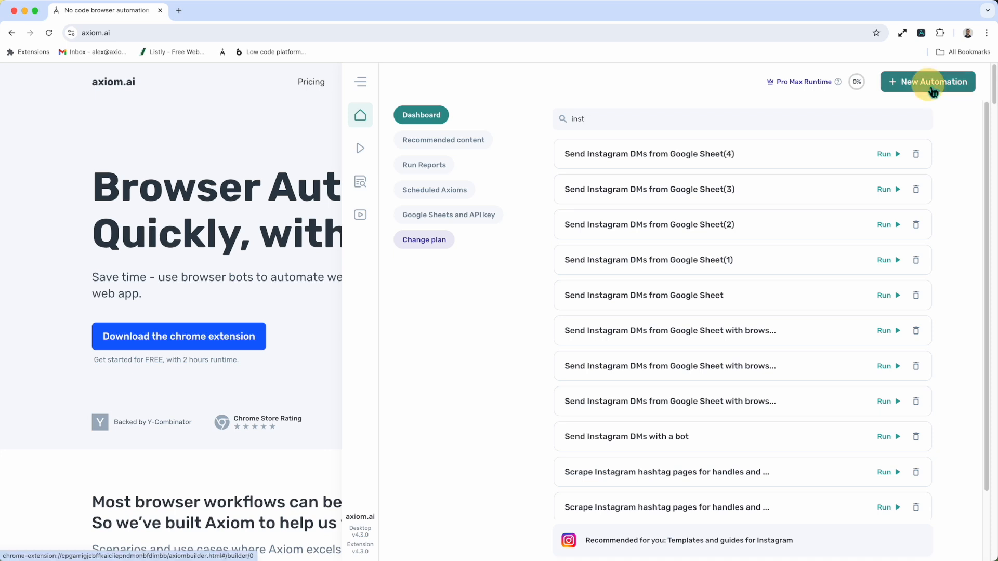